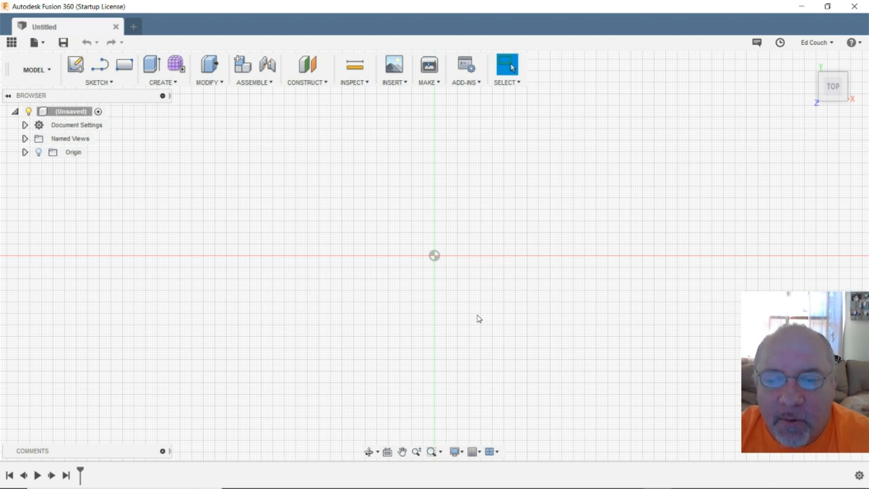
pyautogui.moveTo(491, 313)
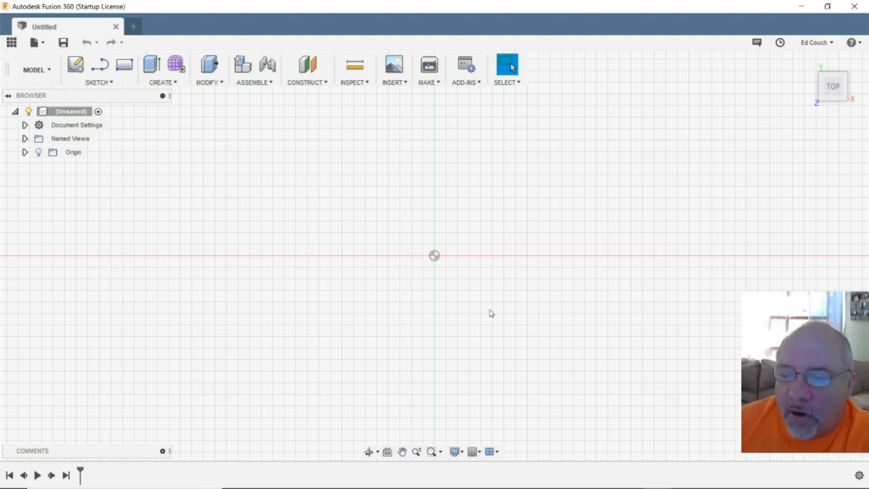
pyautogui.moveTo(502, 216)
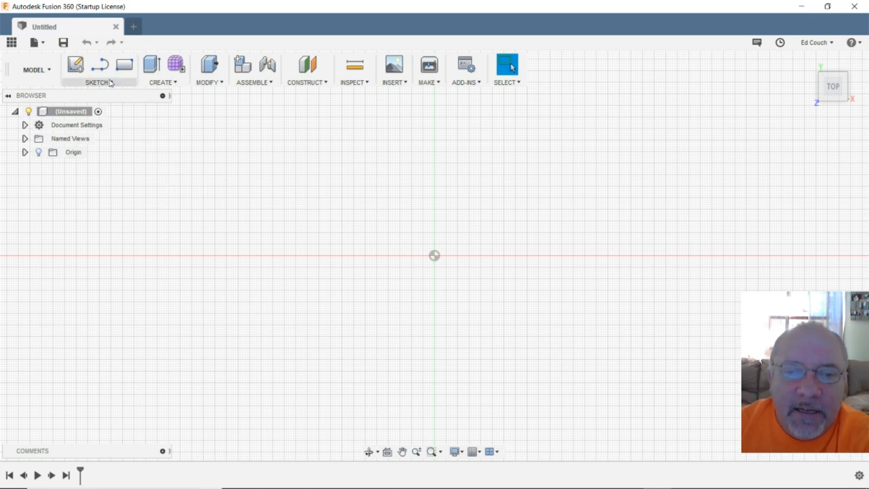
pyautogui.moveTo(75, 65)
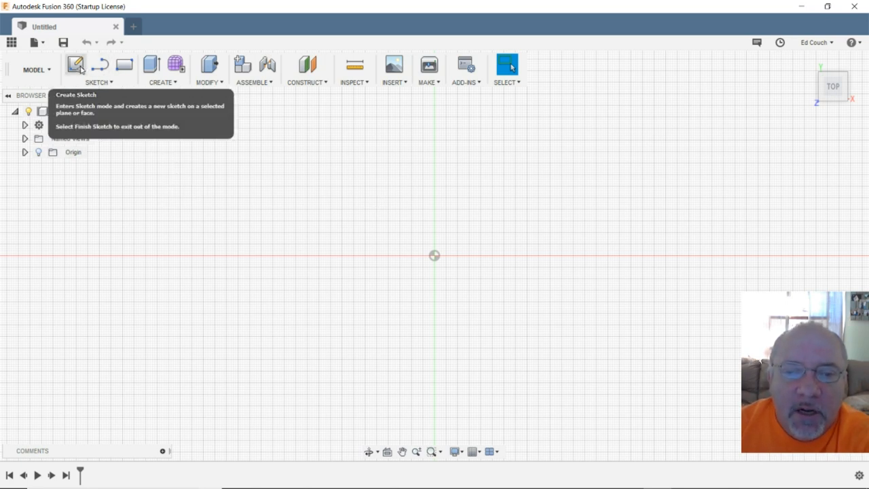
# - Launch Create Sketch so the origin plane choices appear on the empty design
pyautogui.click(75, 64)
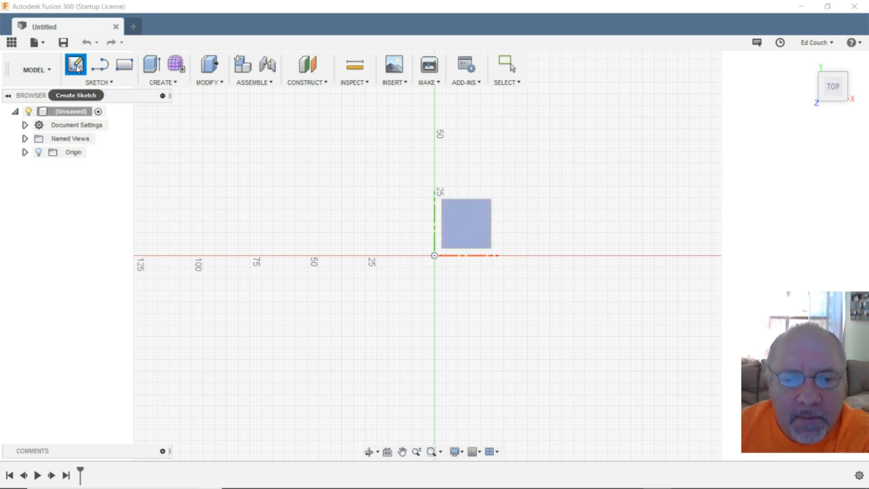
pyautogui.moveTo(155, 103)
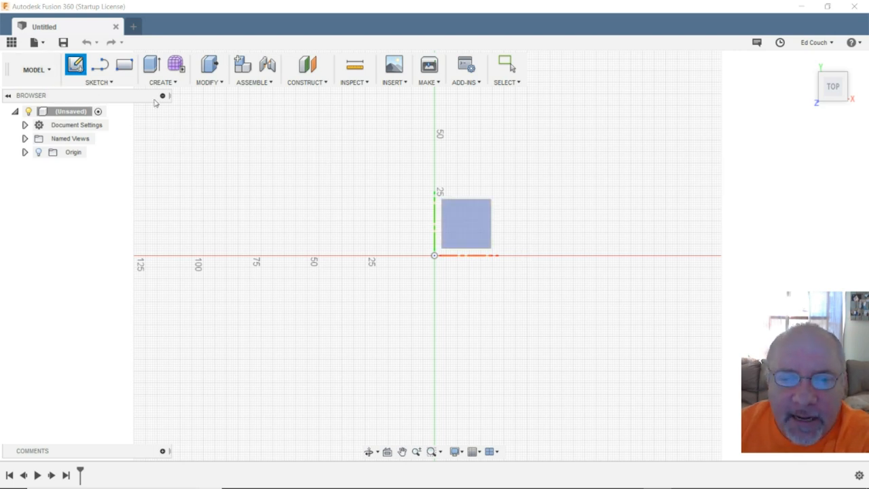
# - Place the sketch on the XY plane and pick the Center Diameter Circle tool
pyautogui.click(98, 82)
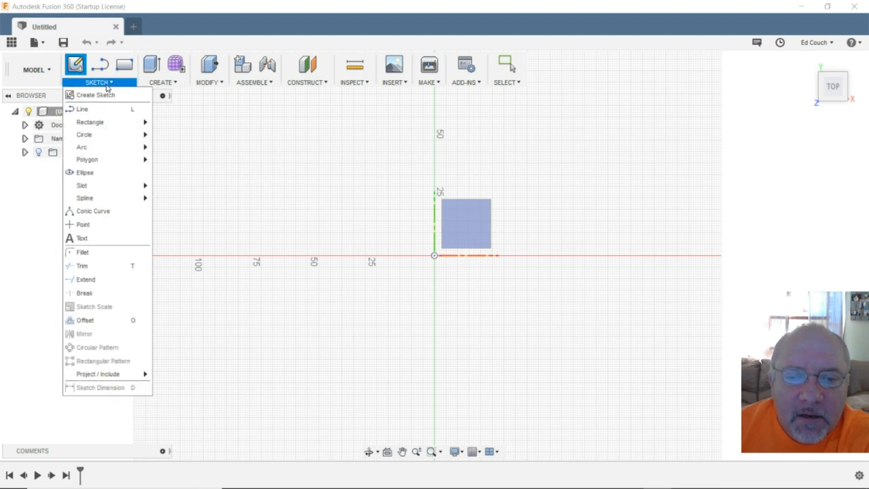
pyautogui.moveTo(112, 85)
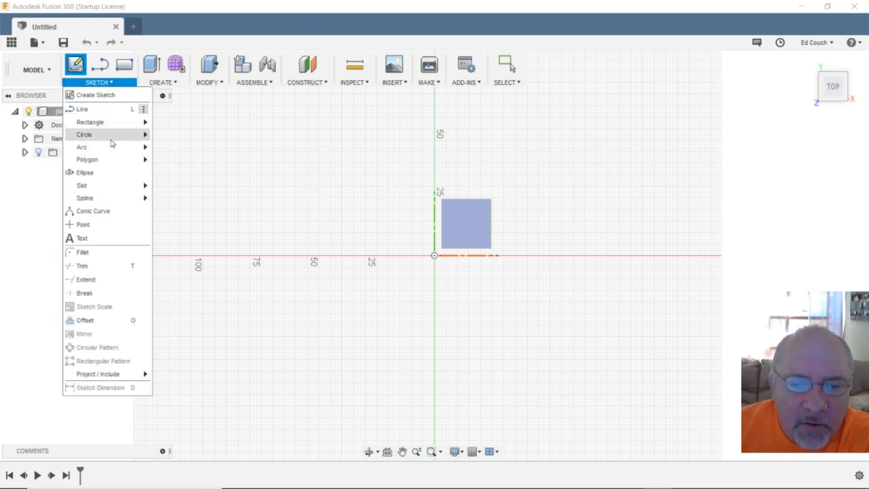
pyautogui.moveTo(84, 134)
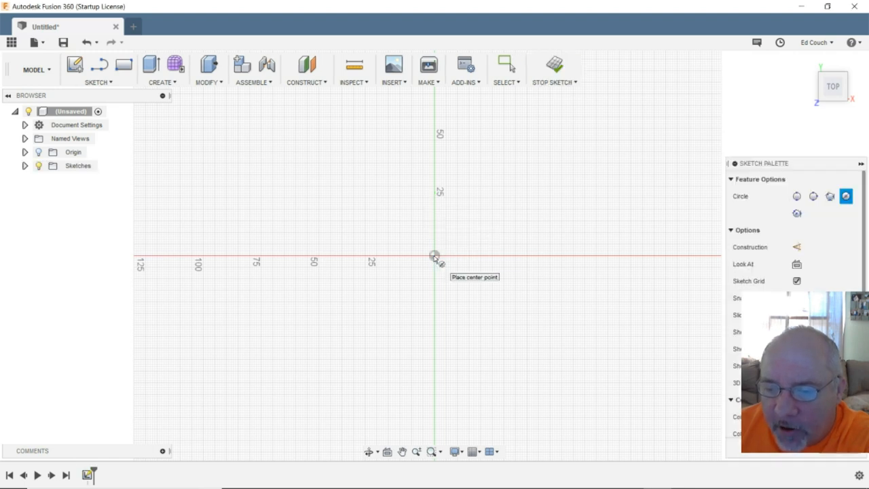
pyautogui.moveTo(436, 259)
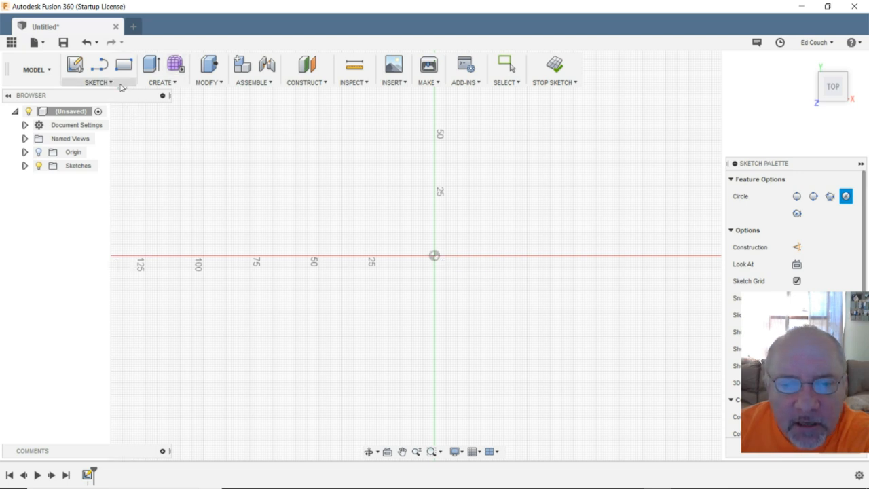
pyautogui.click(97, 82)
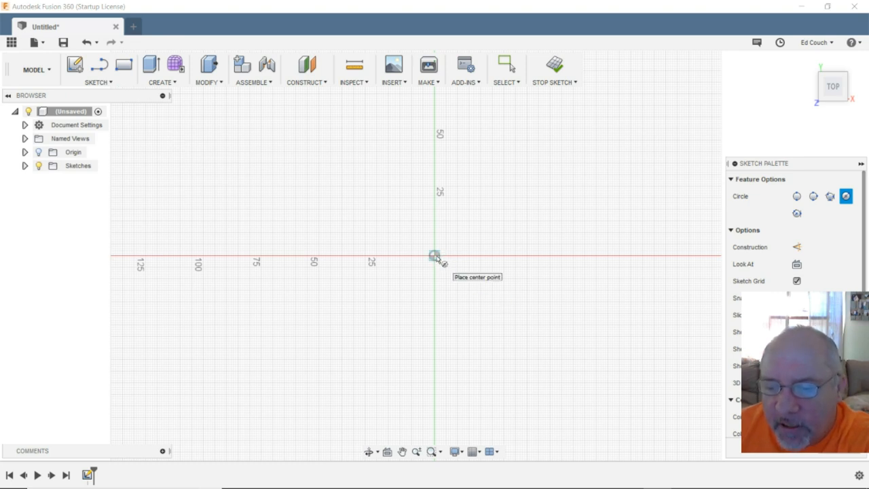
# - Draw a 41 mm diameter circle centred on the origin
pyautogui.click(434, 257)
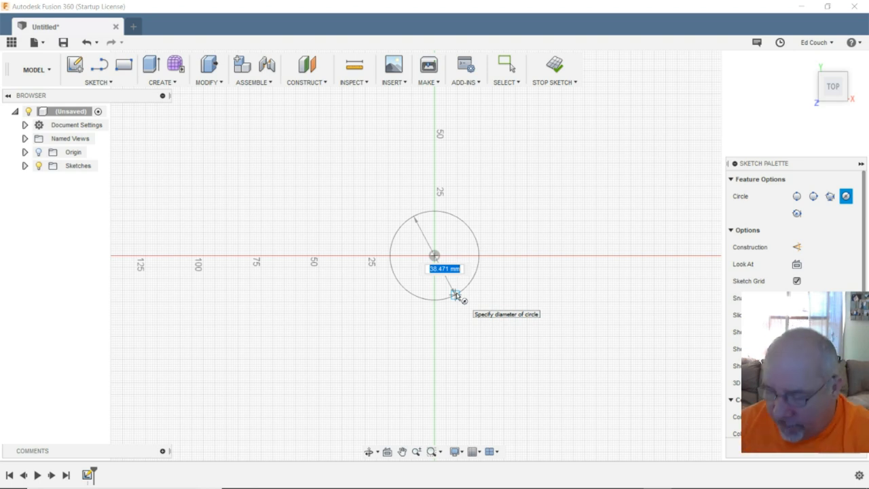
pyautogui.write('41.00')
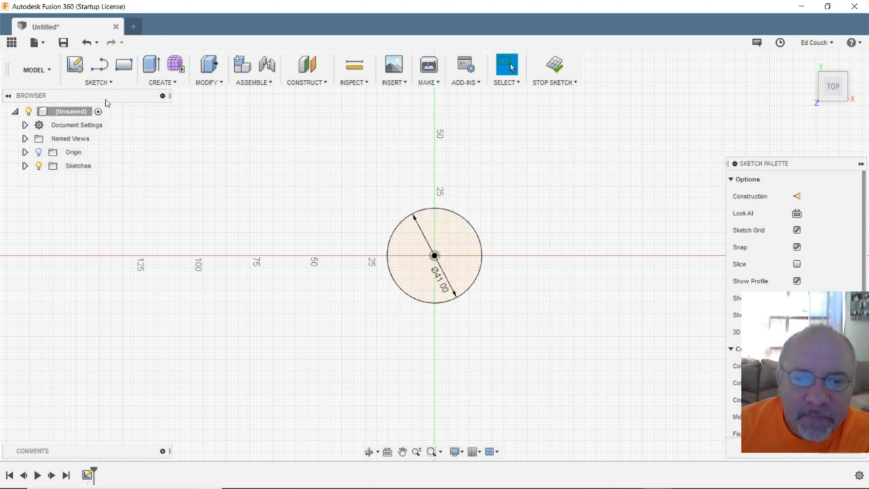
pyautogui.click(99, 70)
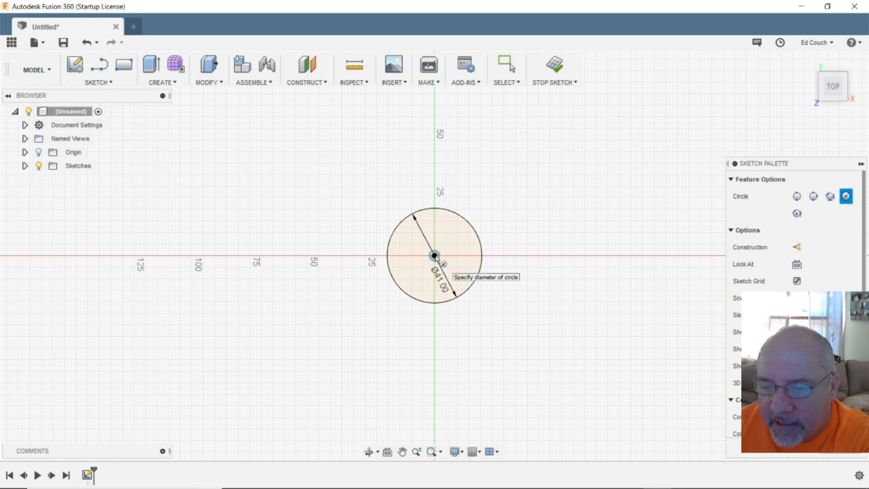
# - Draw a concentric 48 mm circle from the origin and exit the circle tool
pyautogui.moveTo(434, 255); pyautogui.dragTo(468, 312)
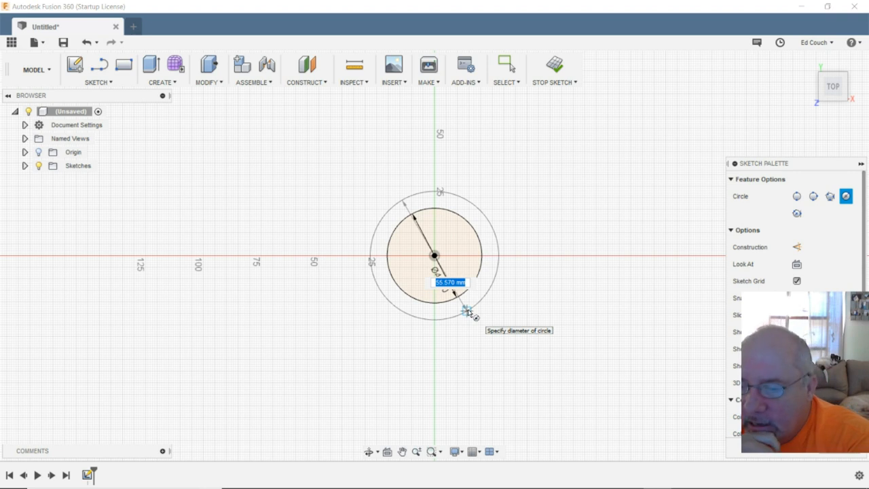
pyautogui.write('48')
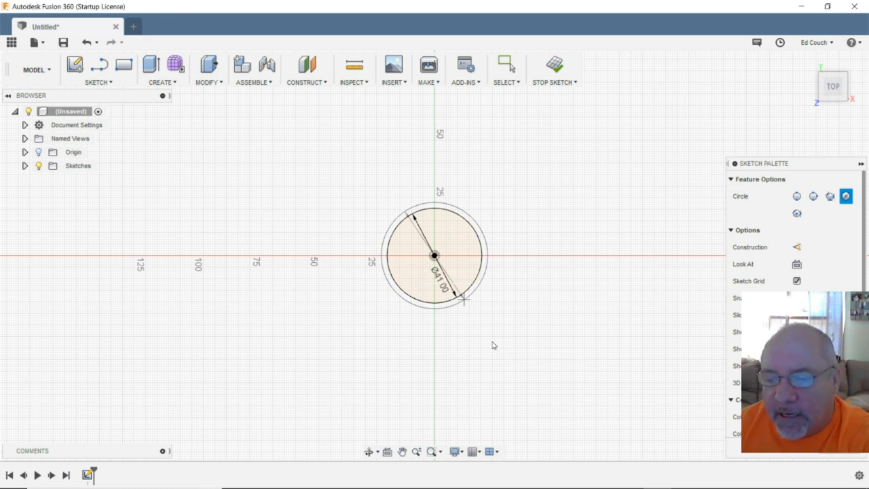
pyautogui.click(506, 64)
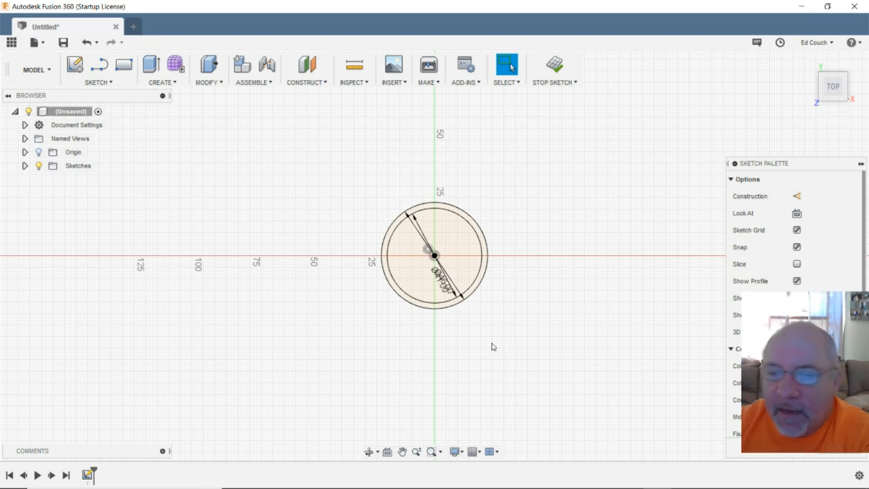
pyautogui.moveTo(174, 131)
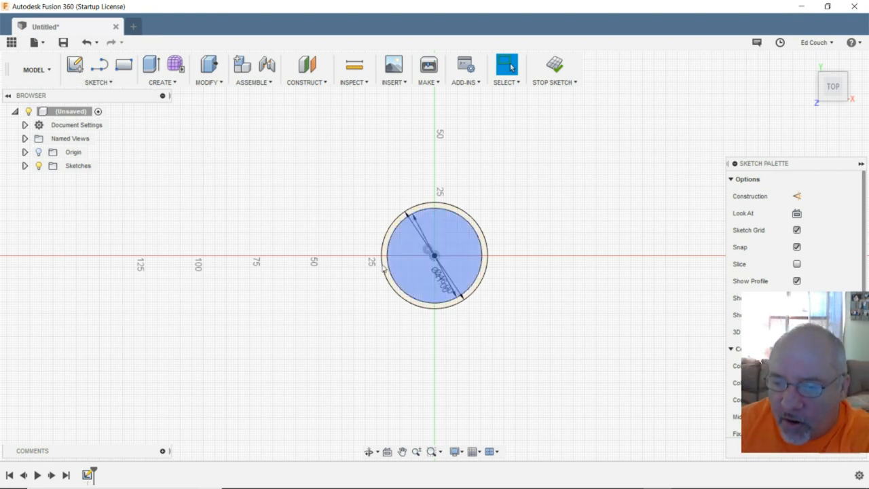
# - Activate the Line tool to draw around the concentric circles
pyautogui.click(520, 377)
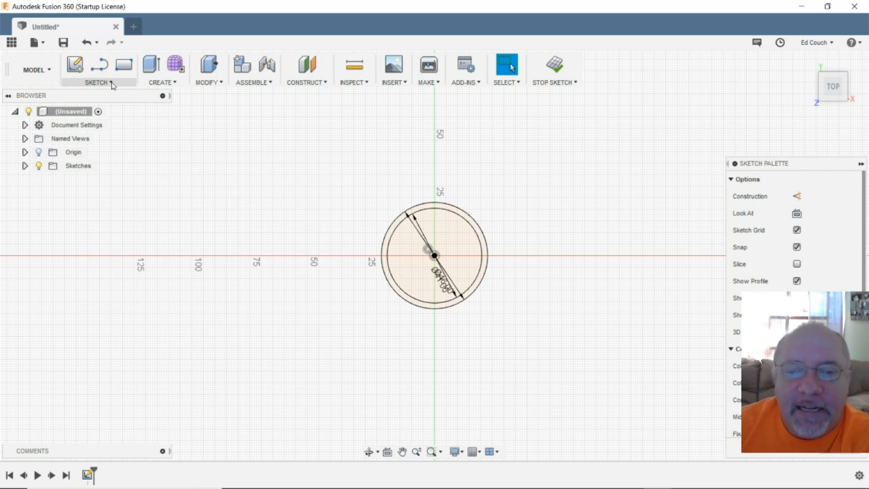
pyautogui.click(97, 82)
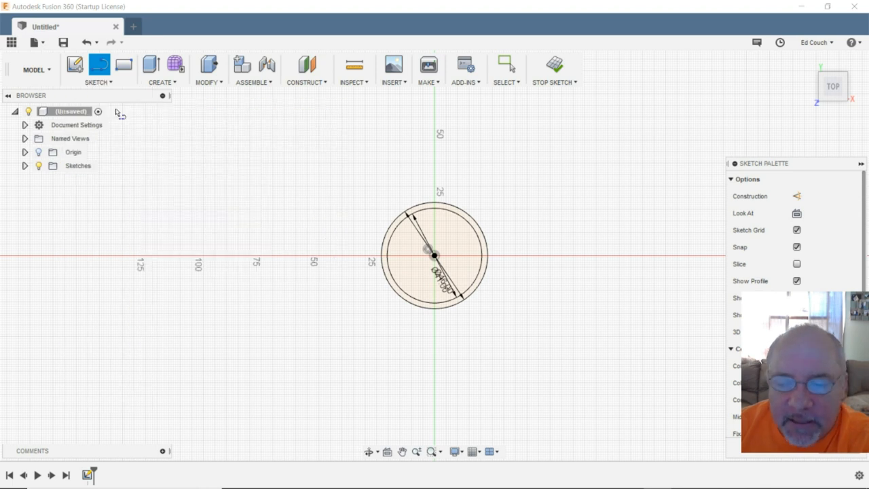
pyautogui.moveTo(392, 264)
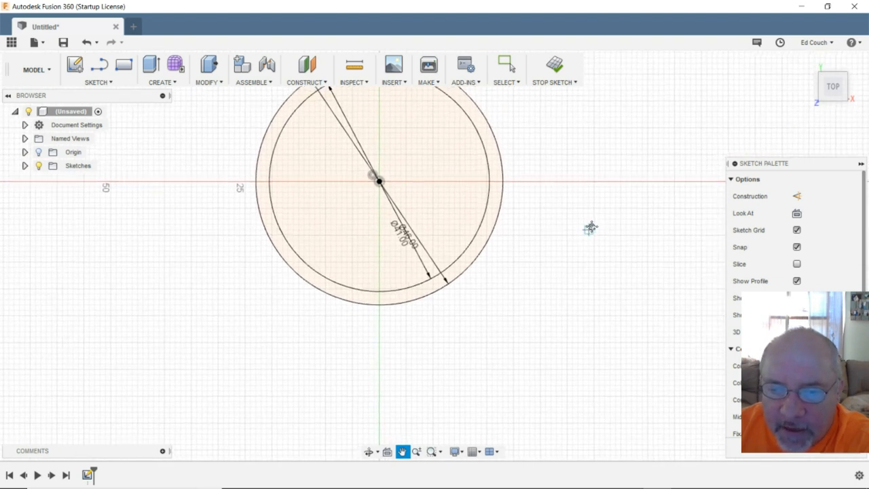
# - Draw a 46 × 30 mm rectangle extending down from the circles' horizontal centre line
pyautogui.click(74, 64)
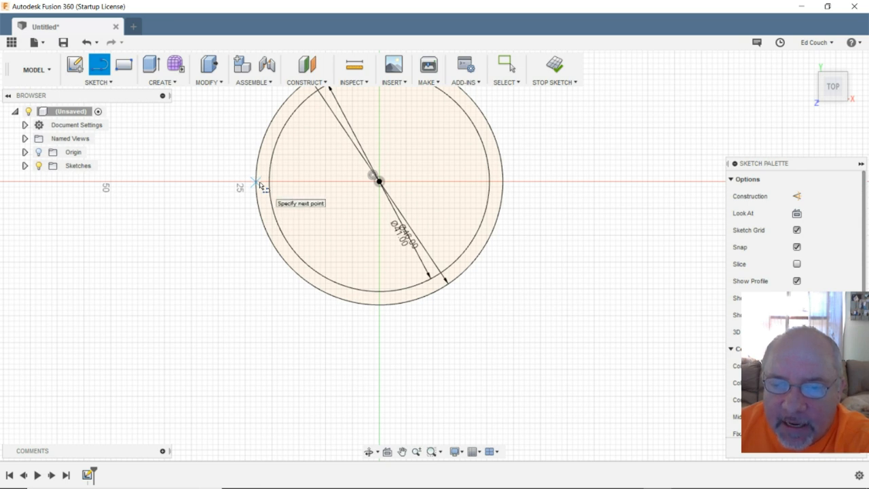
pyautogui.moveTo(260, 186)
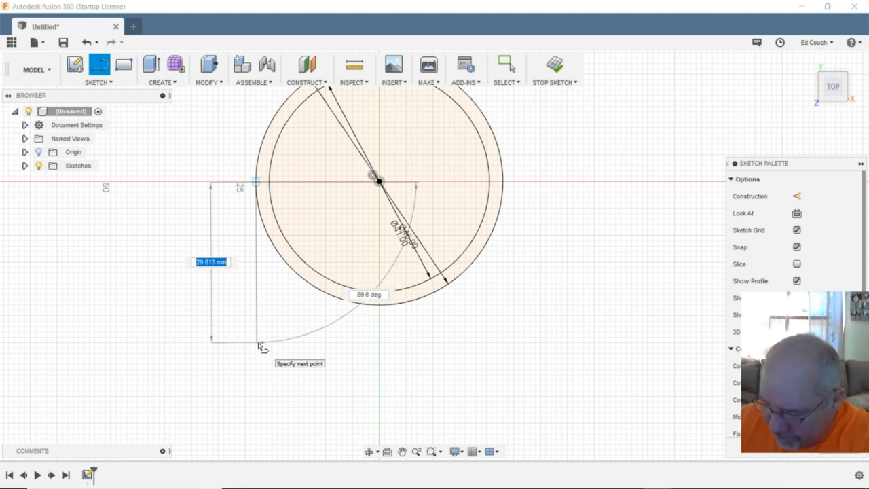
pyautogui.write('30')
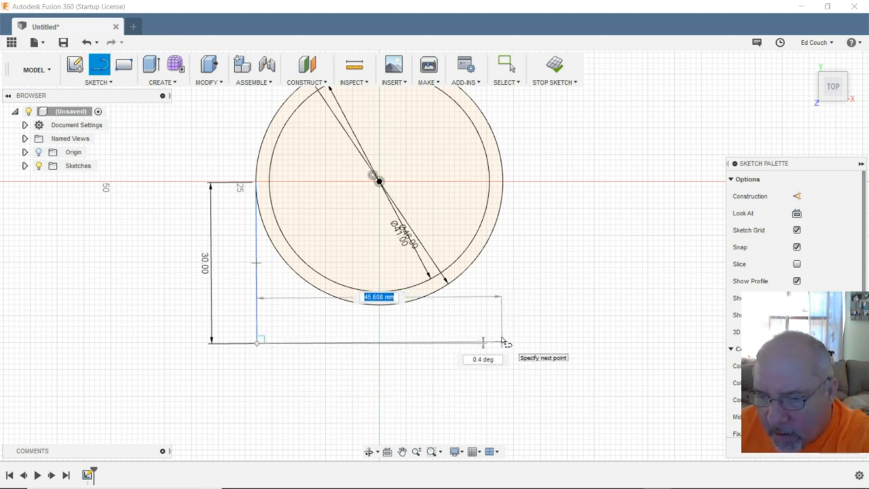
pyautogui.write('40')
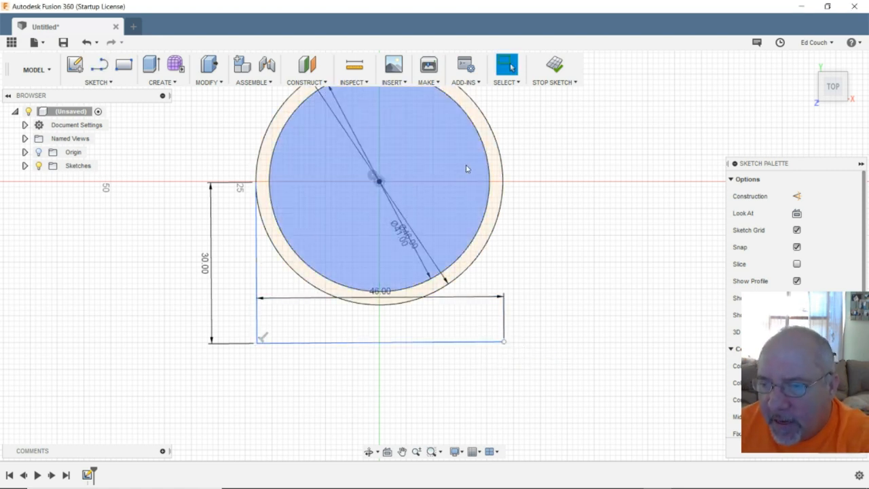
pyautogui.click(97, 70)
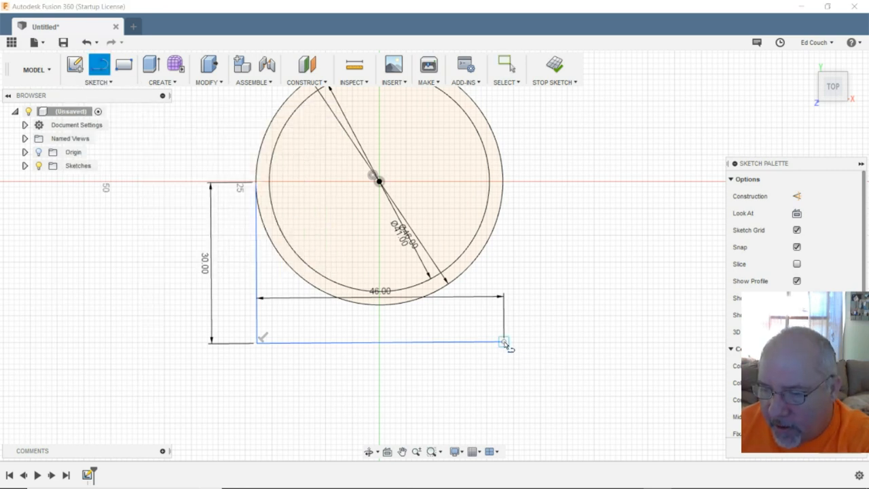
pyautogui.moveTo(504, 342); pyautogui.dragTo(504, 184)
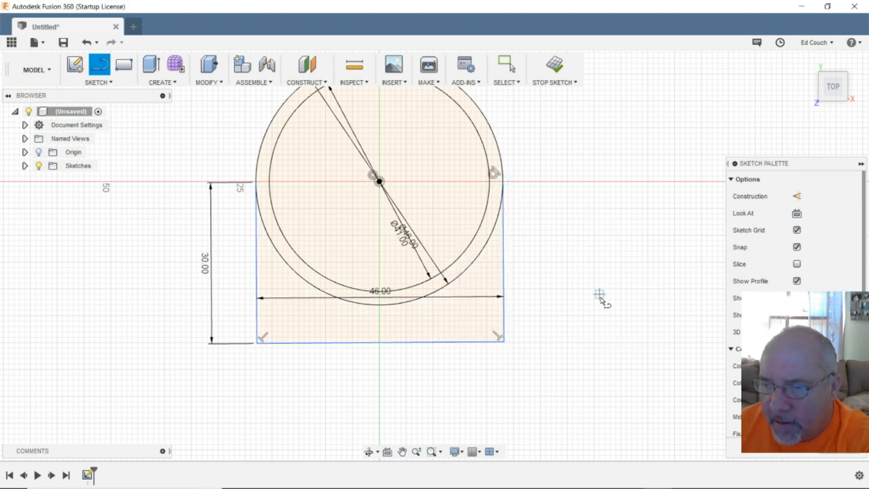
pyautogui.moveTo(621, 373)
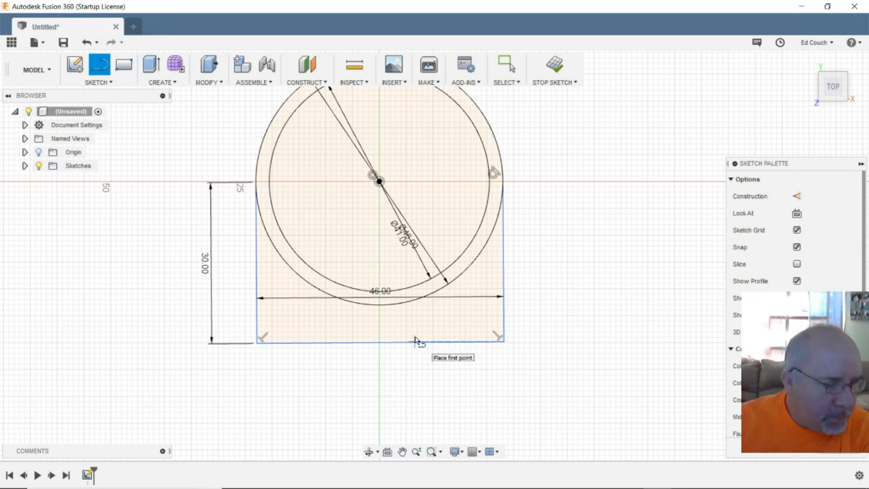
pyautogui.moveTo(411, 338)
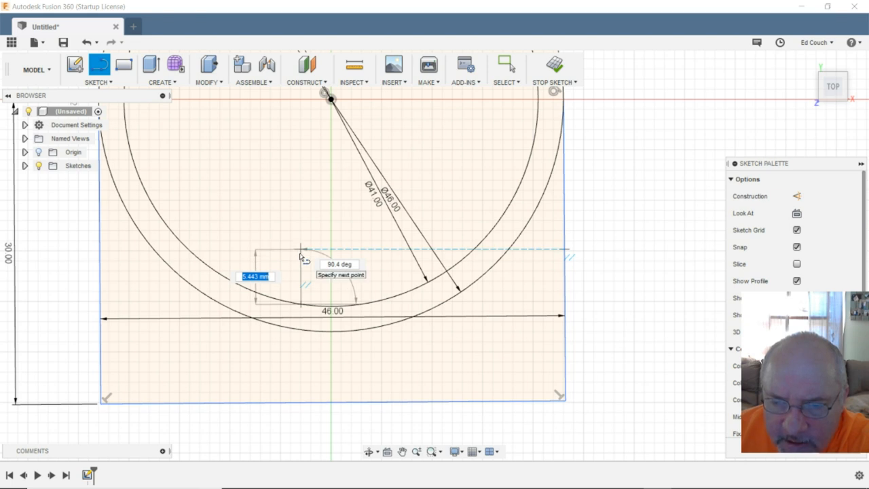
# - Draw a 5 mm tall, 6 mm wide key notch up from the inner circle's bottom
pyautogui.write('5')
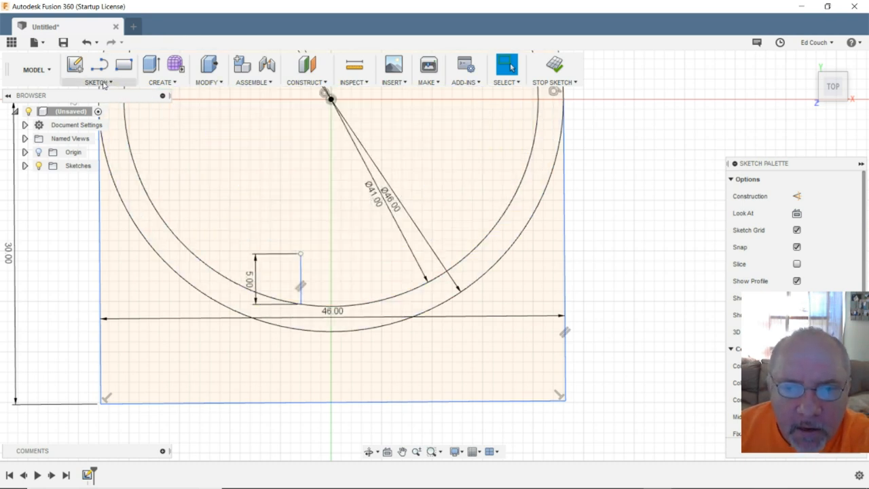
pyautogui.click(97, 83)
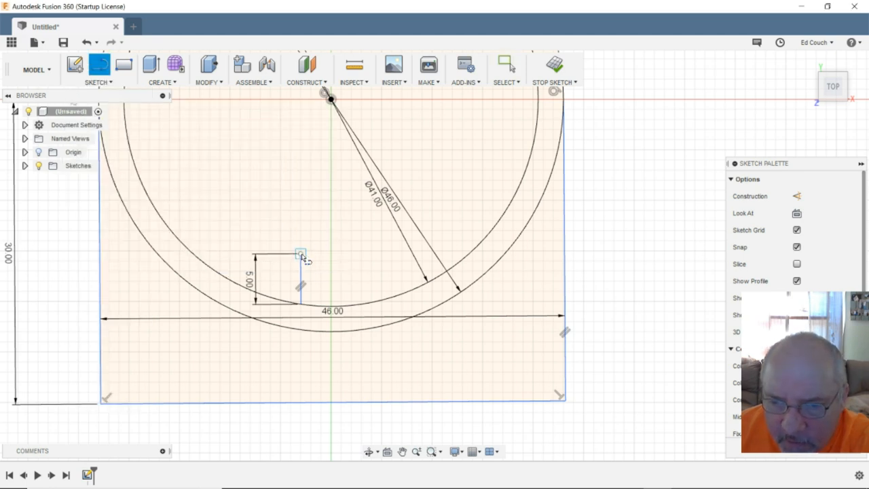
pyautogui.moveTo(301, 253); pyautogui.dragTo(350, 254)
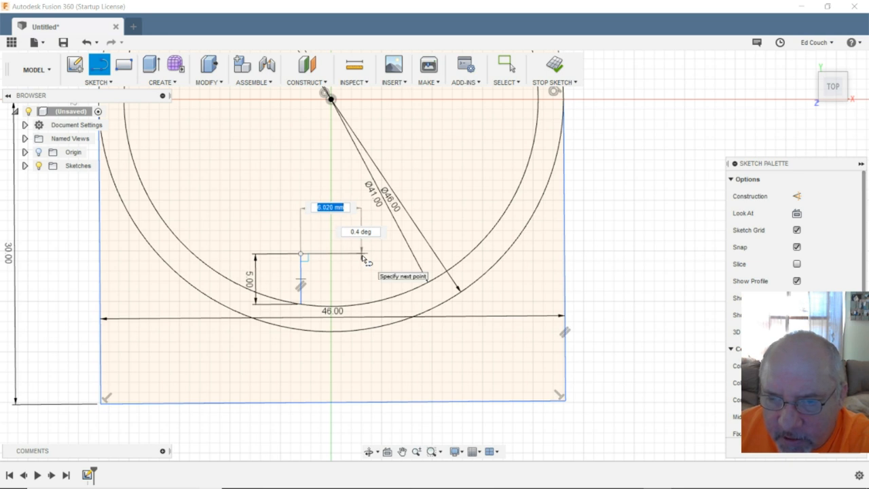
pyautogui.click(506, 64)
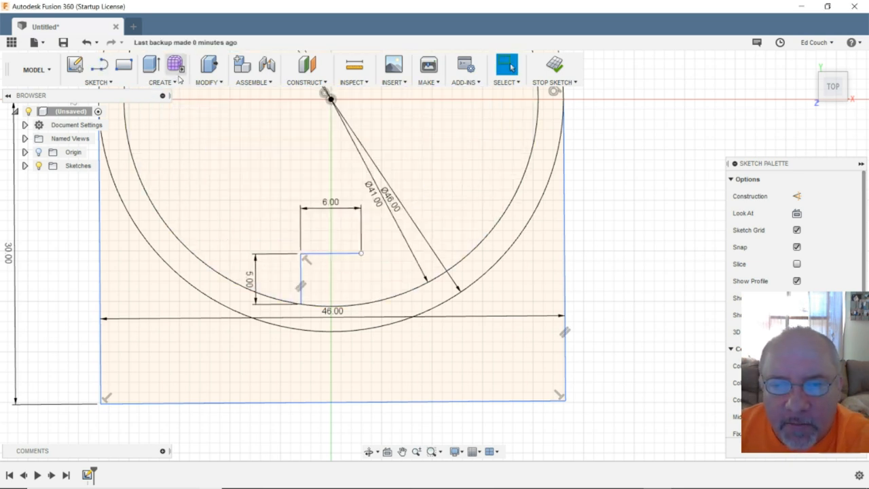
pyautogui.click(97, 70)
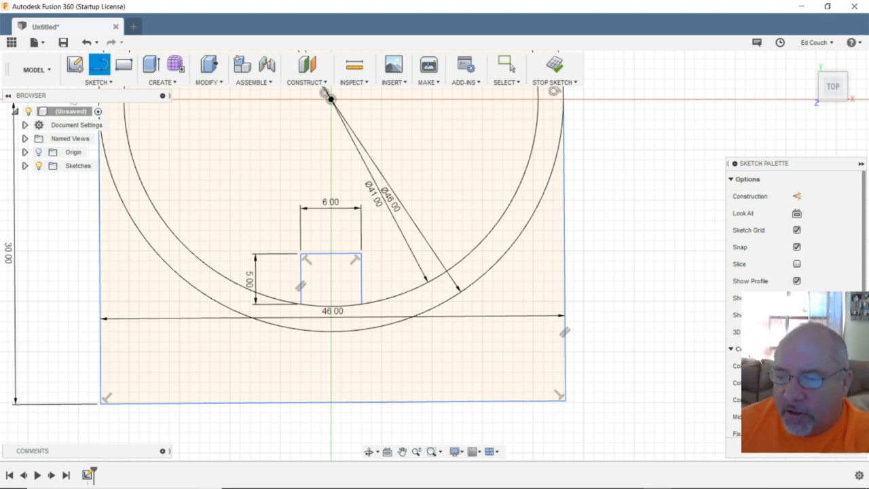
pyautogui.click(402, 451)
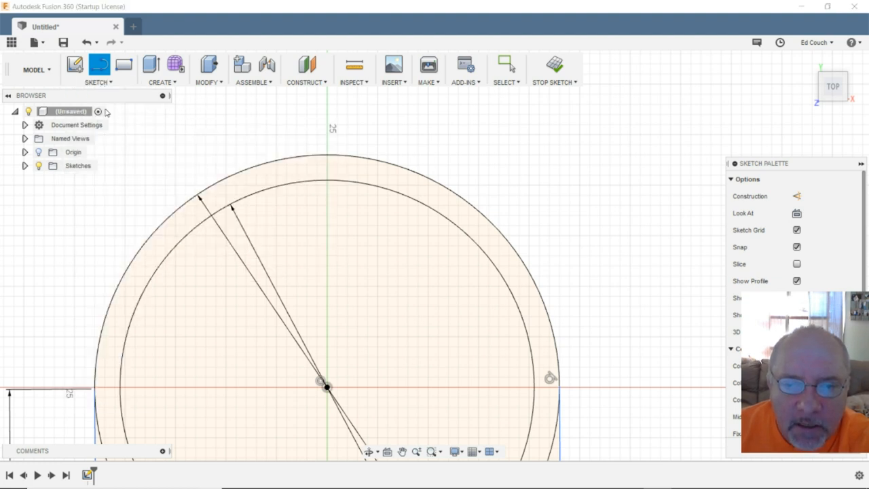
pyautogui.moveTo(328, 183)
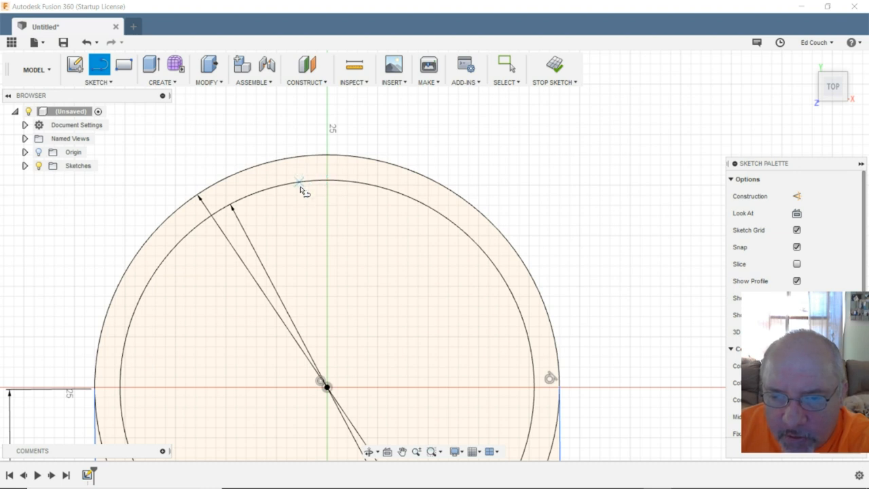
pyautogui.moveTo(299, 188)
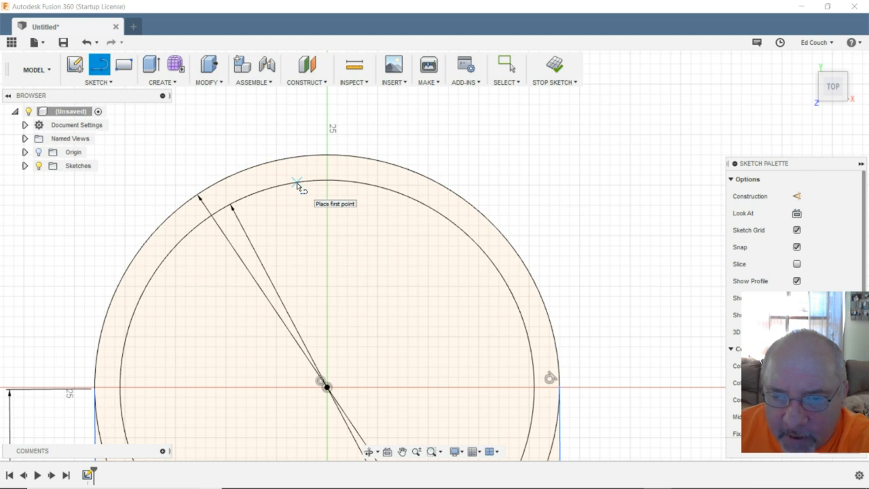
# - Draw a matching 6 × 5 mm notch hanging down from the inner circle's top
pyautogui.click(297, 185)
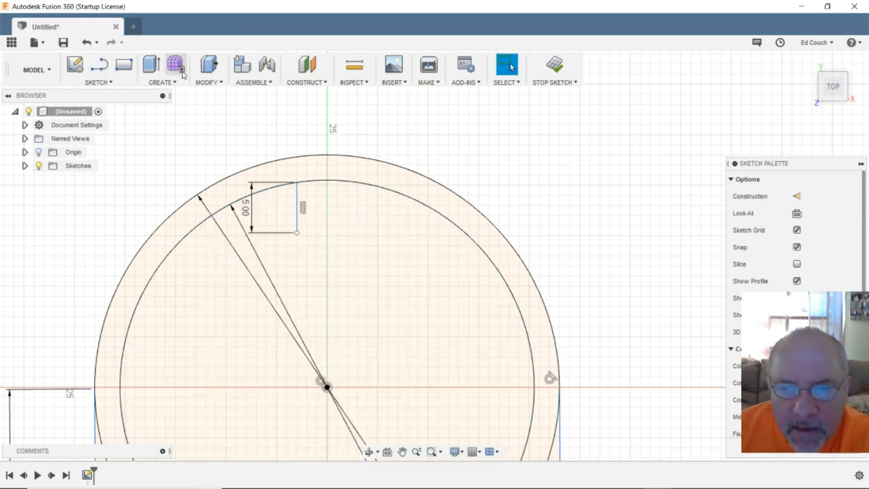
pyautogui.click(99, 72)
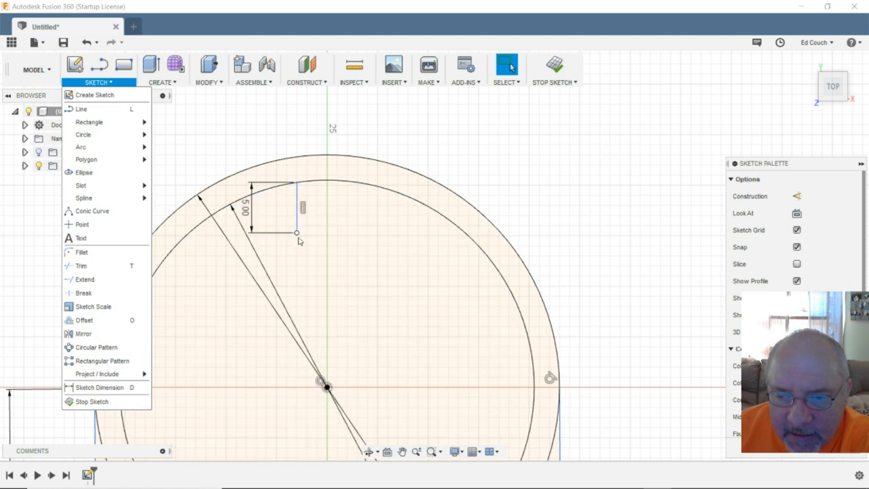
pyautogui.click(297, 235)
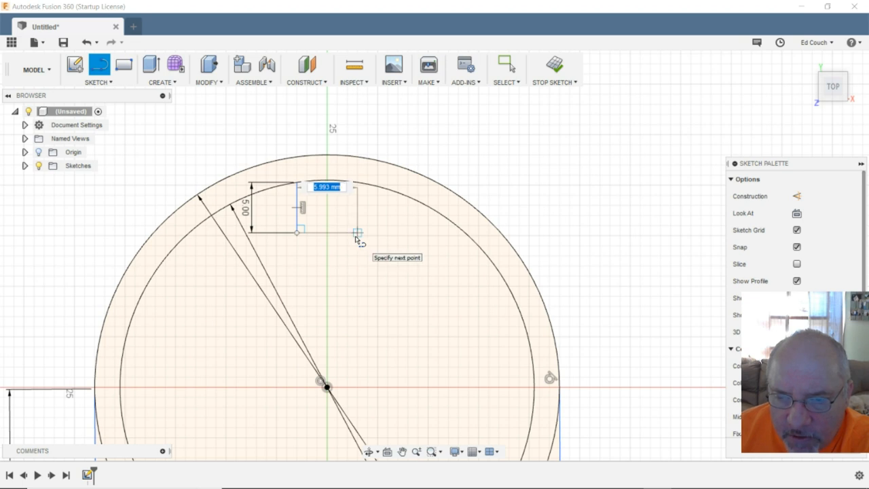
pyautogui.click(357, 234)
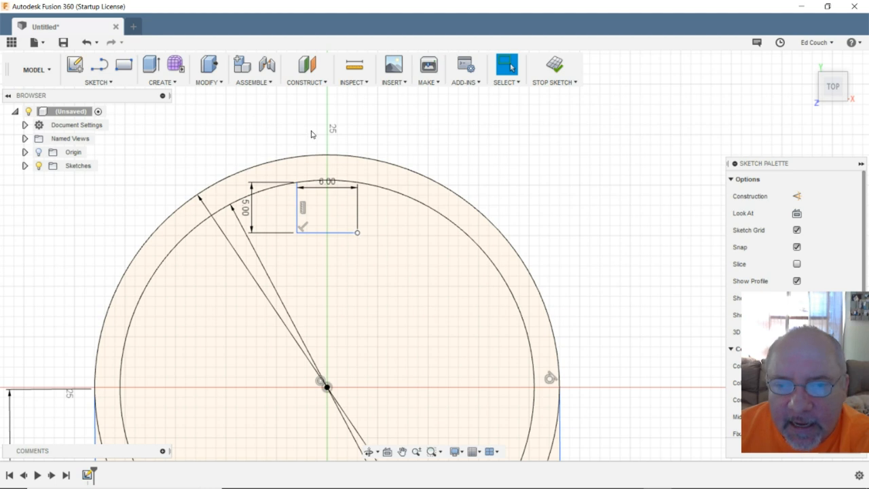
pyautogui.click(98, 82)
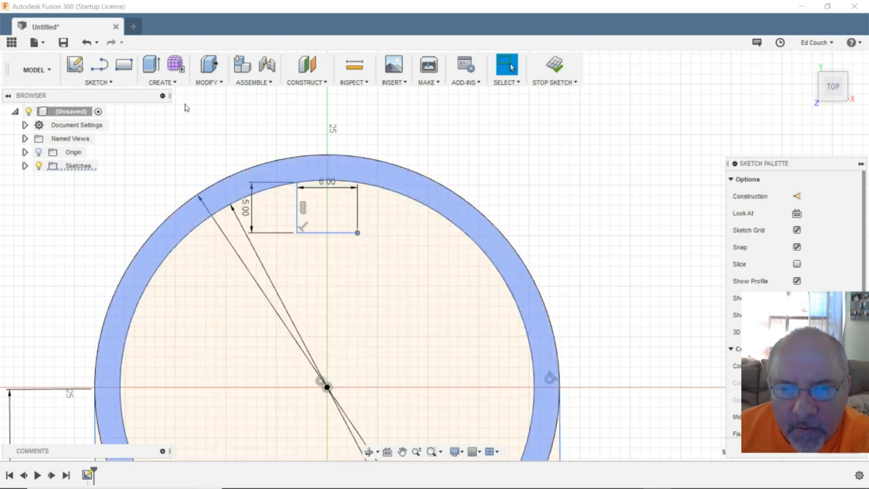
pyautogui.click(97, 71)
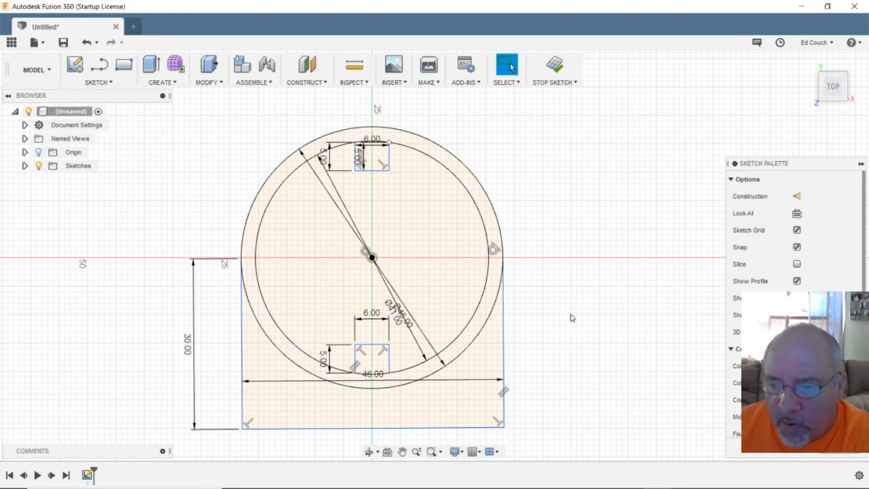
pyautogui.moveTo(38, 305)
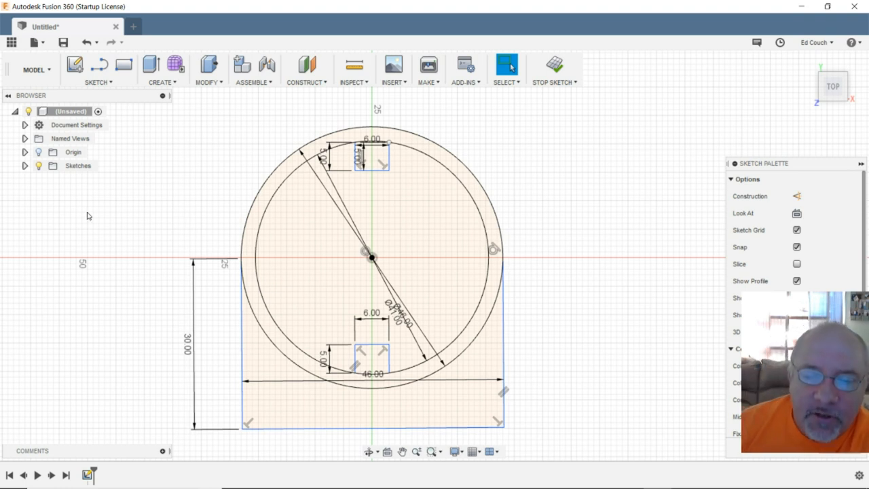
pyautogui.moveTo(155, 227)
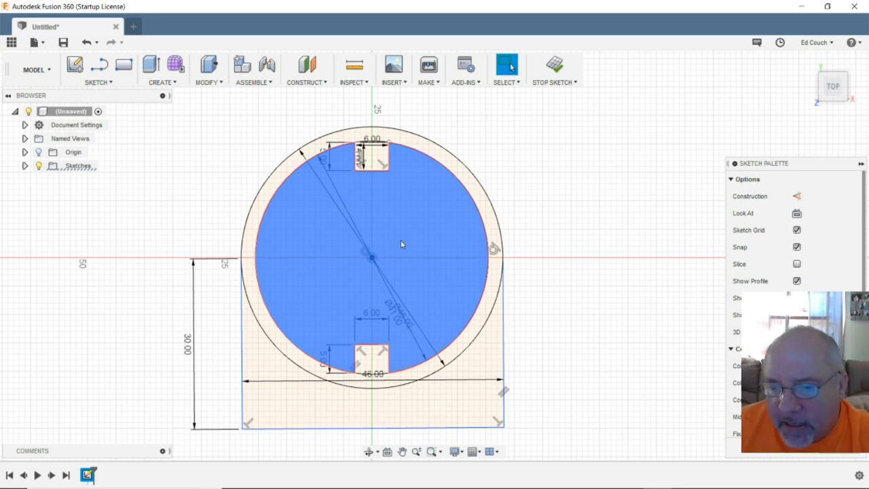
pyautogui.moveTo(357, 235)
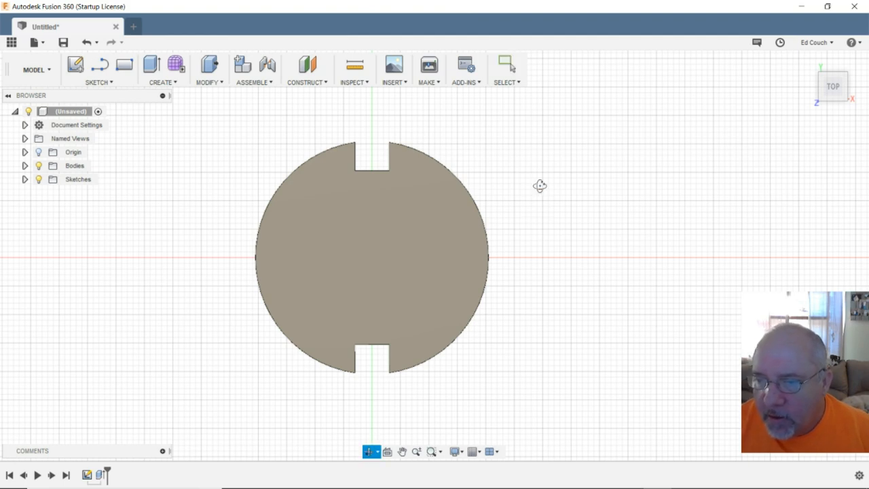
# - Inspect the disc, hide its body and make Sketch1 visible again
pyautogui.moveTo(540, 186); pyautogui.dragTo(417, 207)
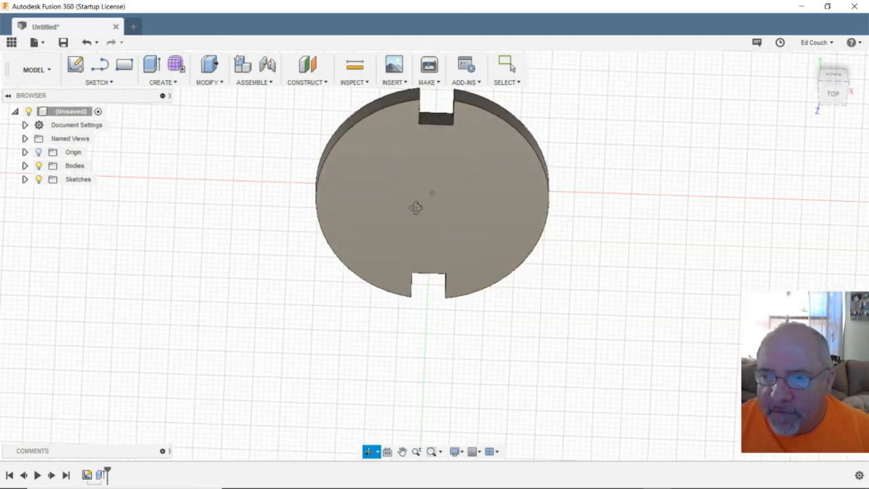
pyautogui.moveTo(416, 207); pyautogui.dragTo(520, 202)
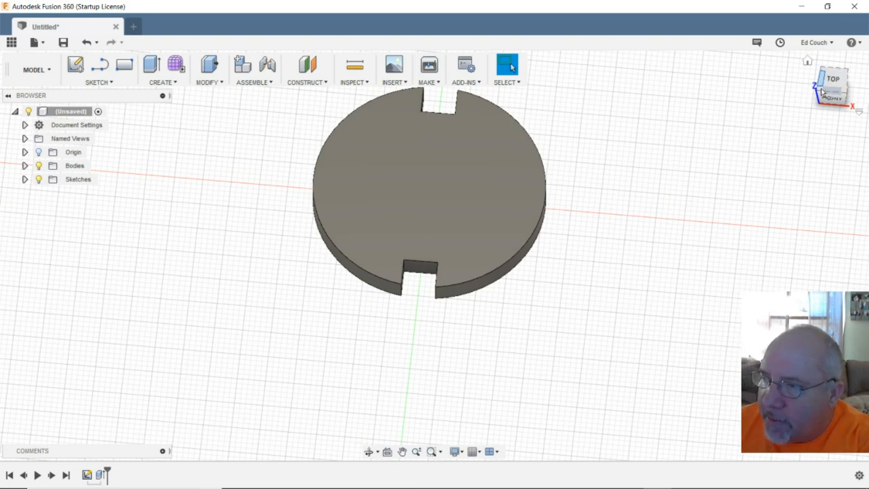
pyautogui.click(833, 83)
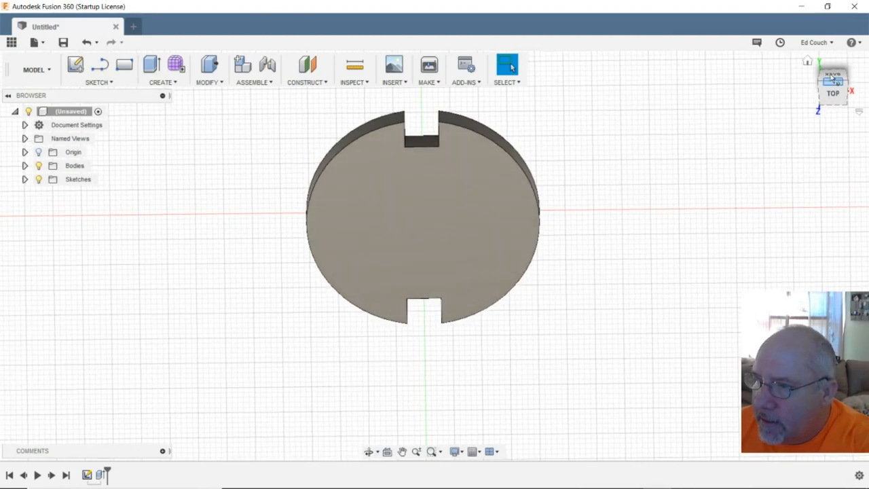
pyautogui.moveTo(369, 452)
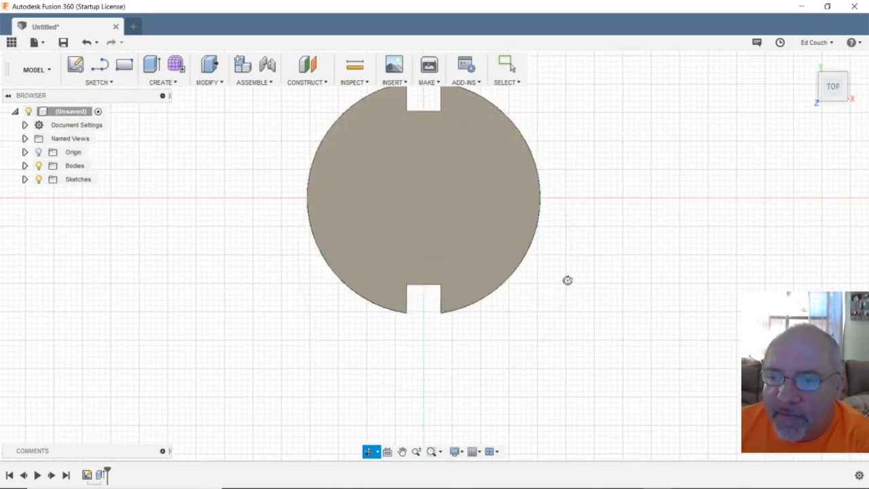
pyautogui.moveTo(584, 212)
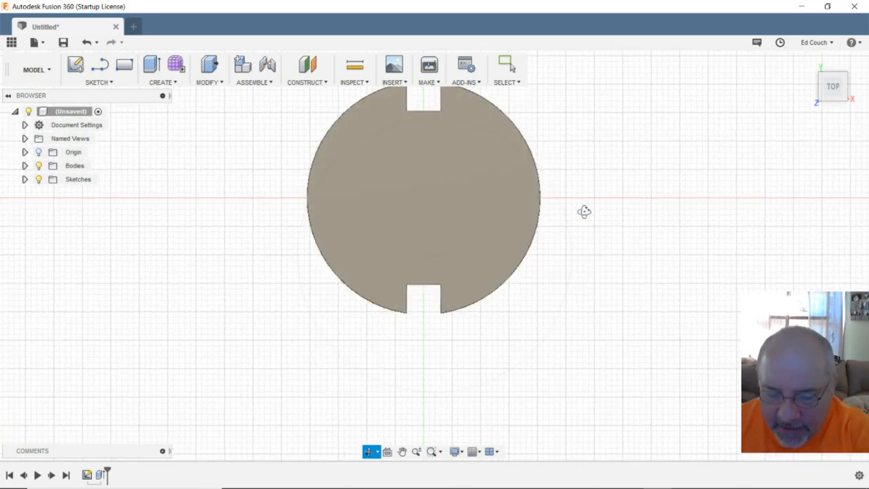
pyautogui.click(506, 64)
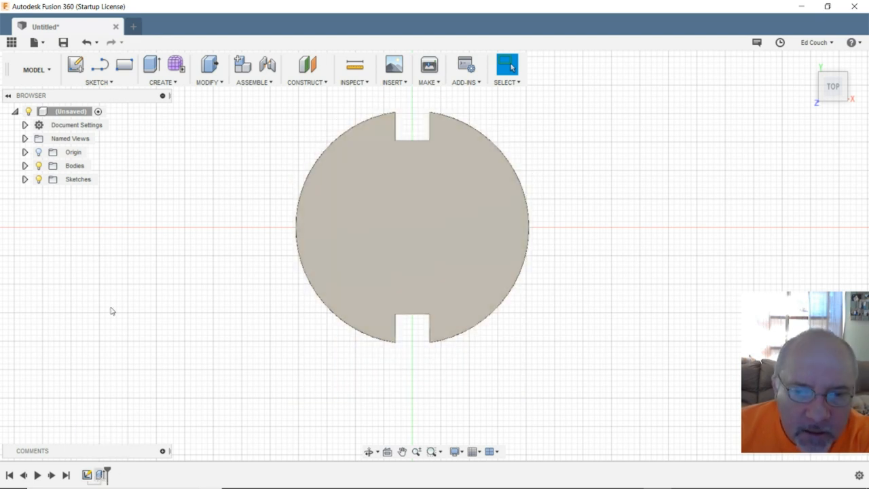
pyautogui.click(75, 165)
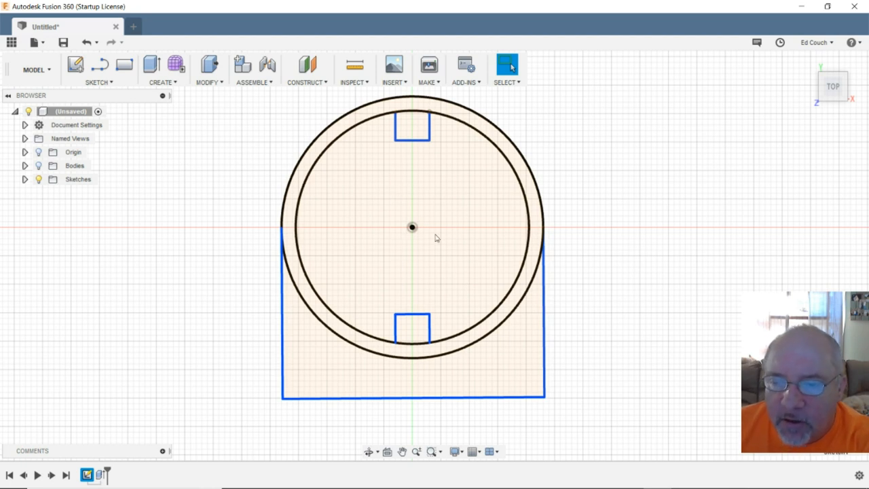
pyautogui.moveTo(419, 227)
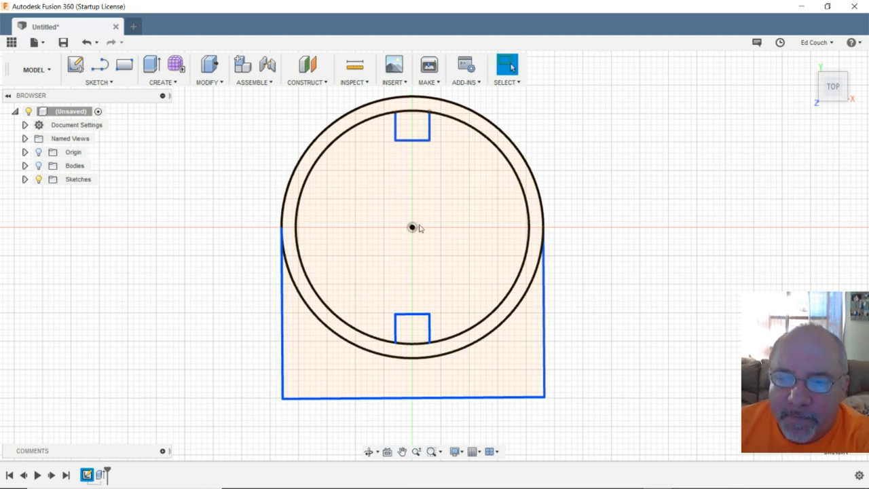
pyautogui.moveTo(378, 382)
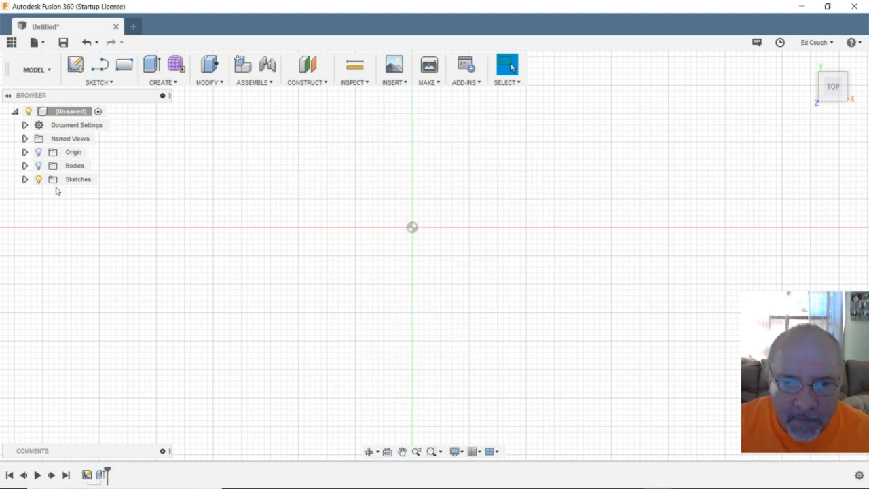
pyautogui.click(25, 178)
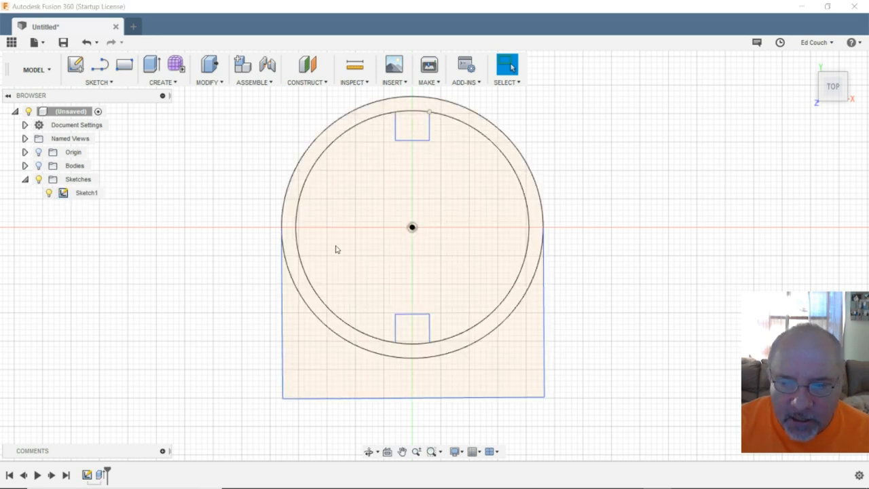
# - Extrude the outer ring and rectangular base profiles 50 mm into a solid body
pyautogui.click(301, 376)
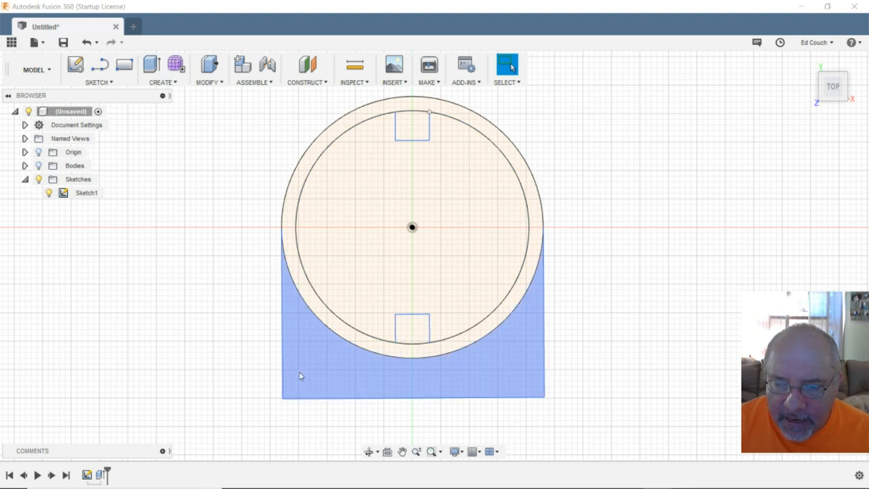
pyautogui.click(86, 193)
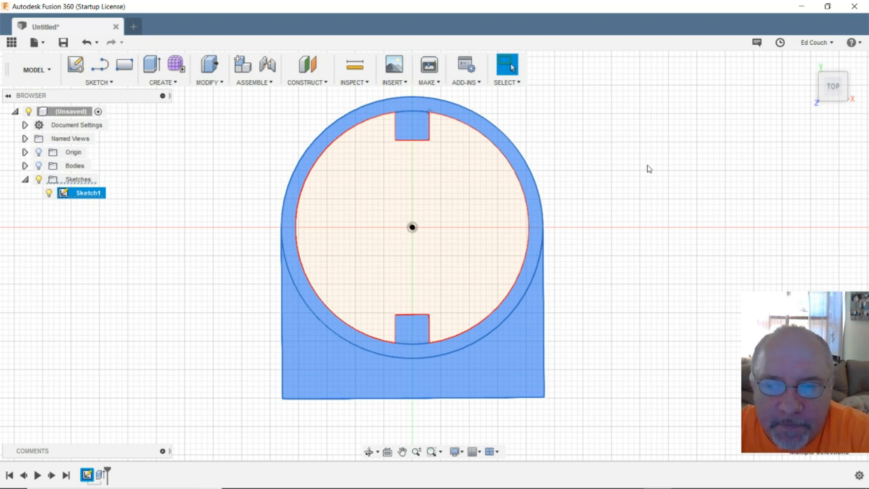
pyautogui.moveTo(624, 174)
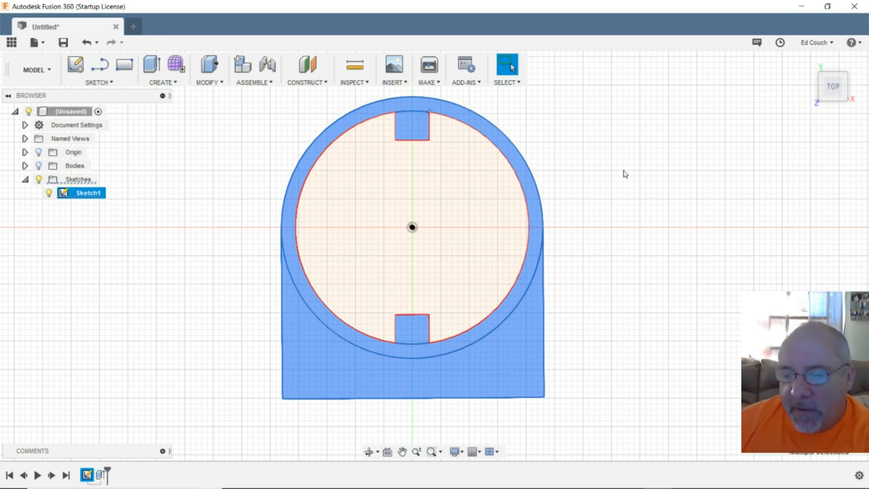
pyautogui.moveTo(151, 64)
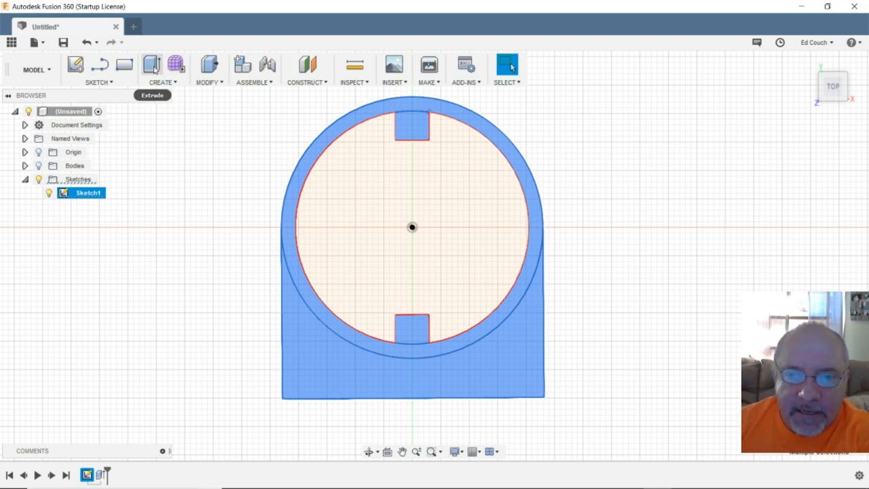
pyautogui.click(151, 65)
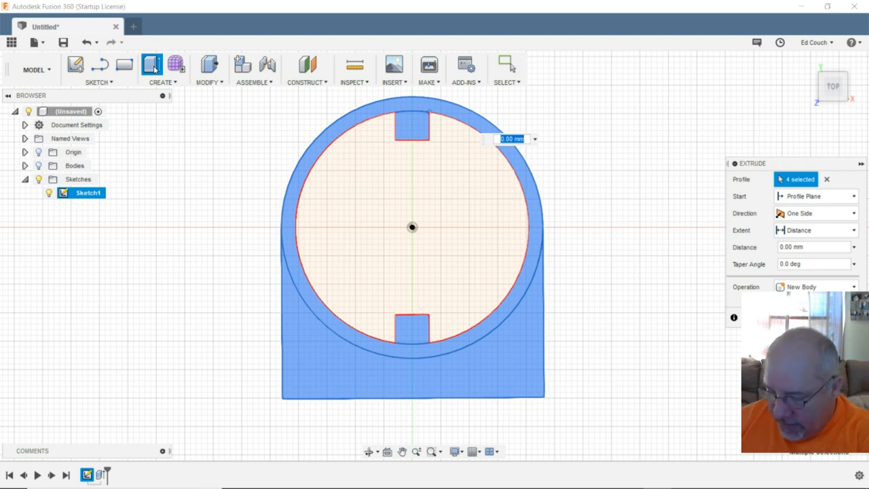
pyautogui.write('50')
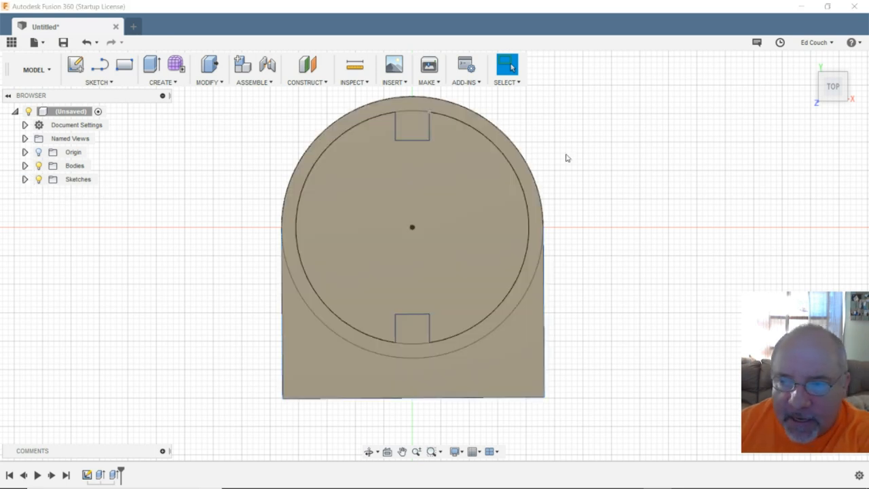
pyautogui.moveTo(664, 225)
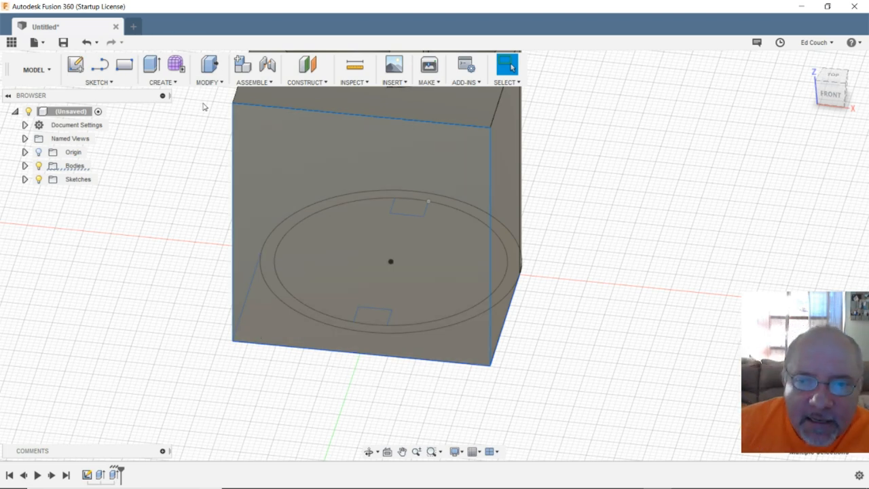
# - Launch Chamfer from the Modify menu on the foot's front-face outer edges
pyautogui.click(207, 70)
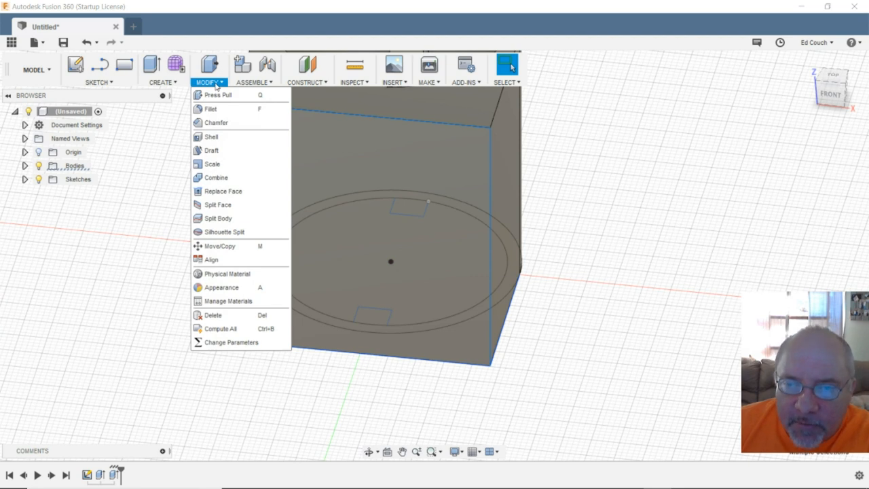
pyautogui.click(216, 123)
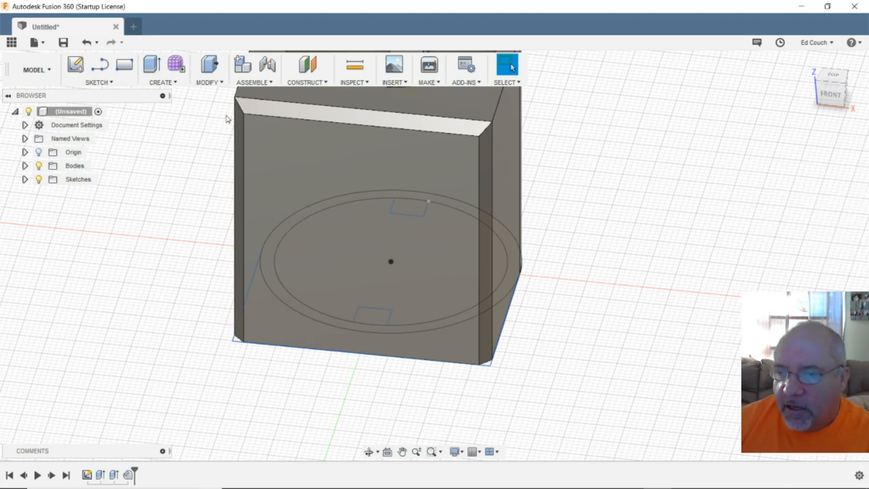
pyautogui.moveTo(581, 166)
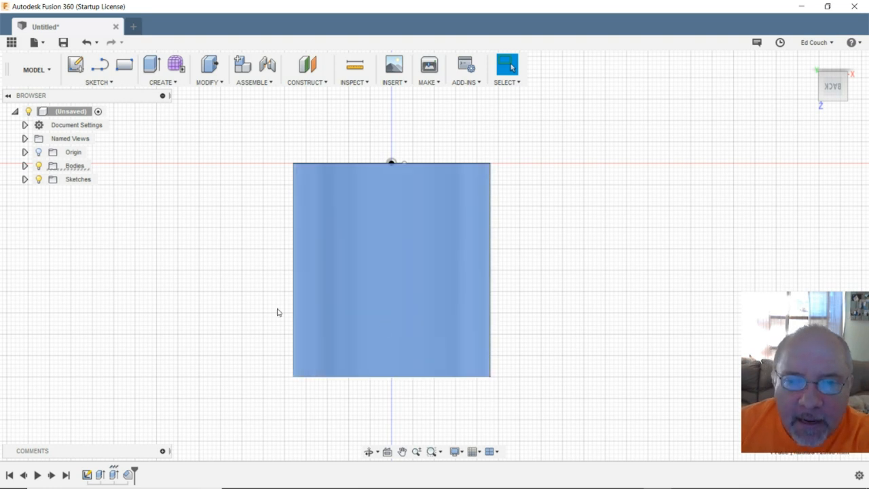
# - Start the Hole command from the Create menu
pyautogui.click(208, 69)
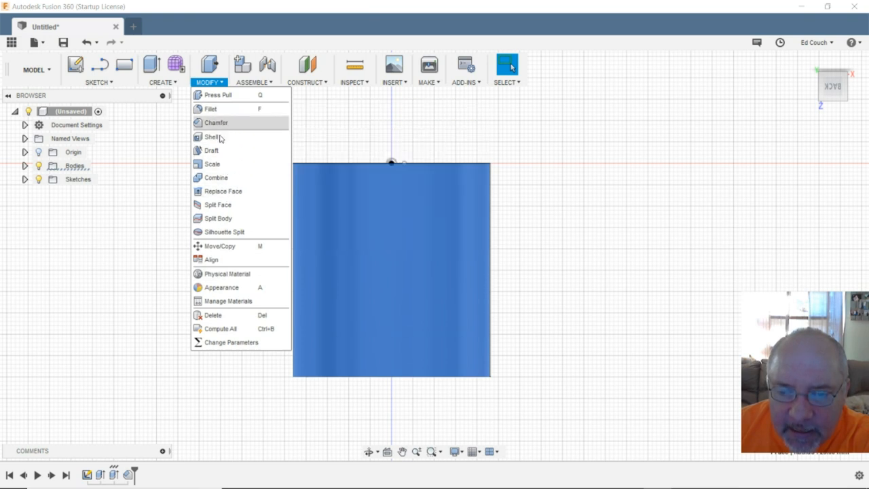
pyautogui.moveTo(221, 287)
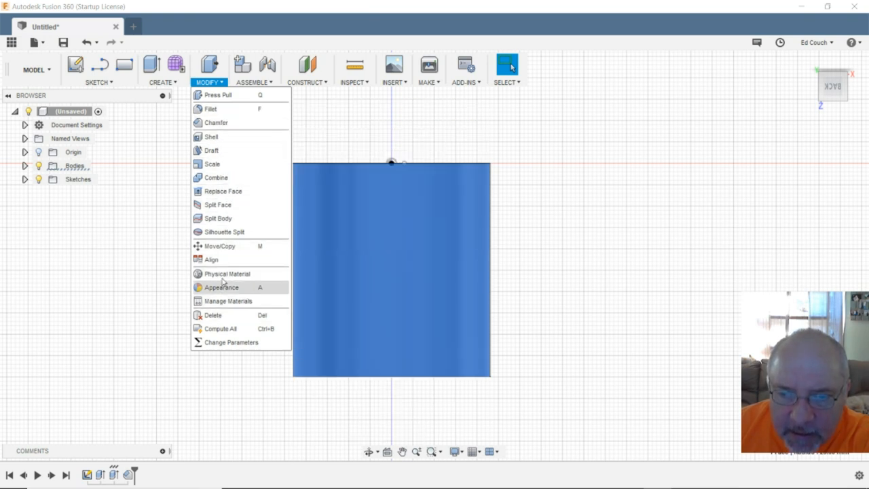
pyautogui.click(162, 71)
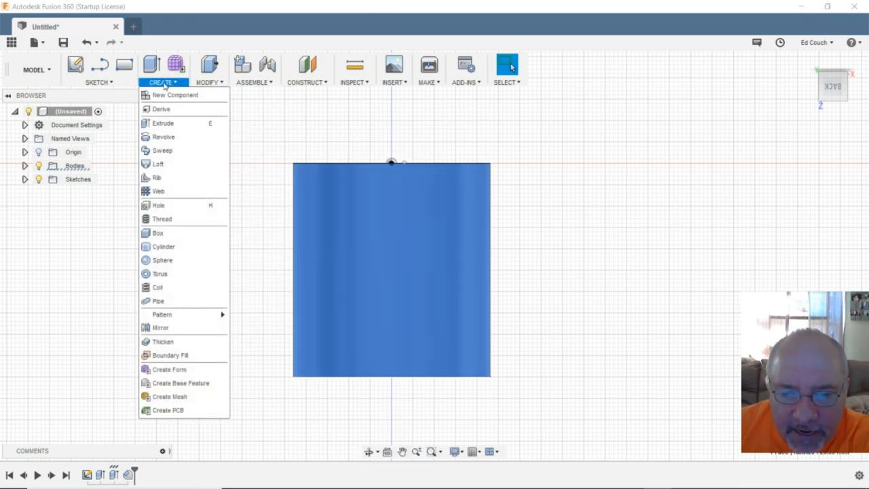
pyautogui.moveTo(181, 219)
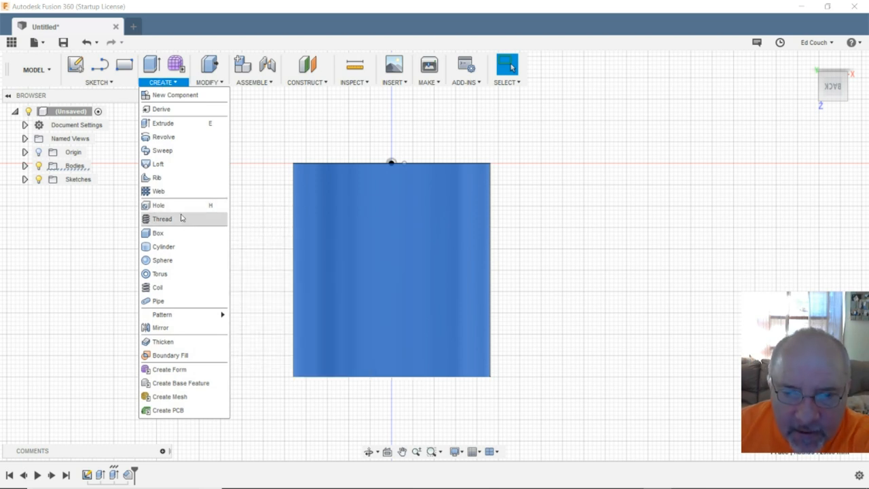
pyautogui.moveTo(158, 206)
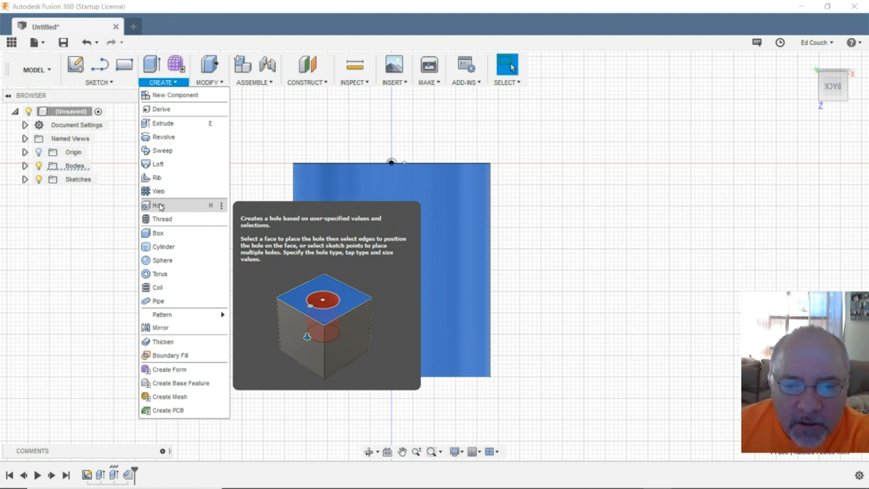
pyautogui.click(158, 205)
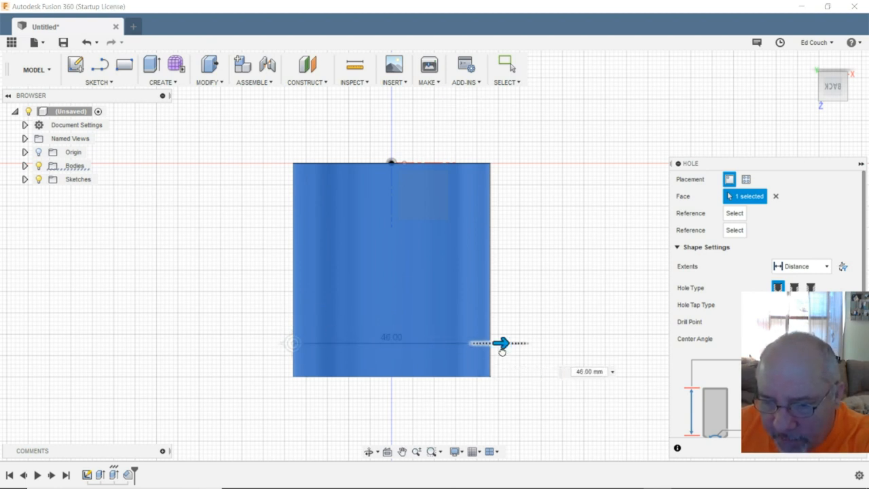
# - Offset the hole 23 mm from an edge, then cancel the accidental face move
pyautogui.moveTo(500, 343); pyautogui.dragTo(404, 343)
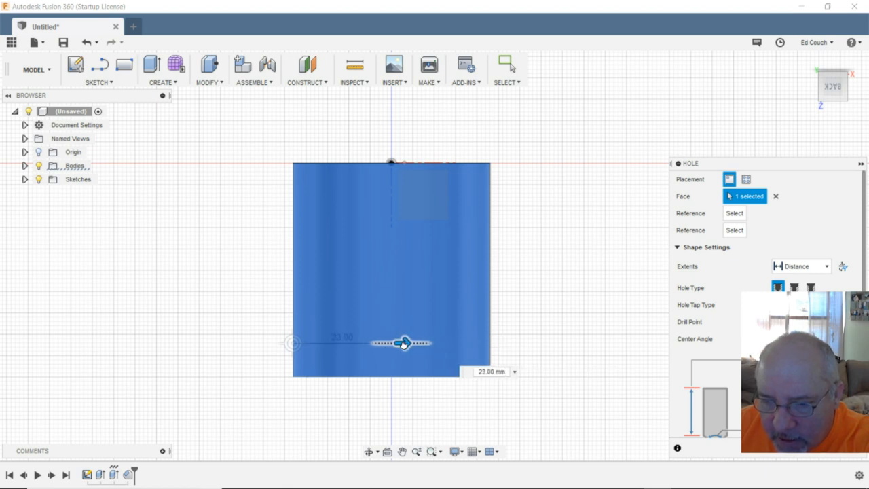
pyautogui.click(404, 342)
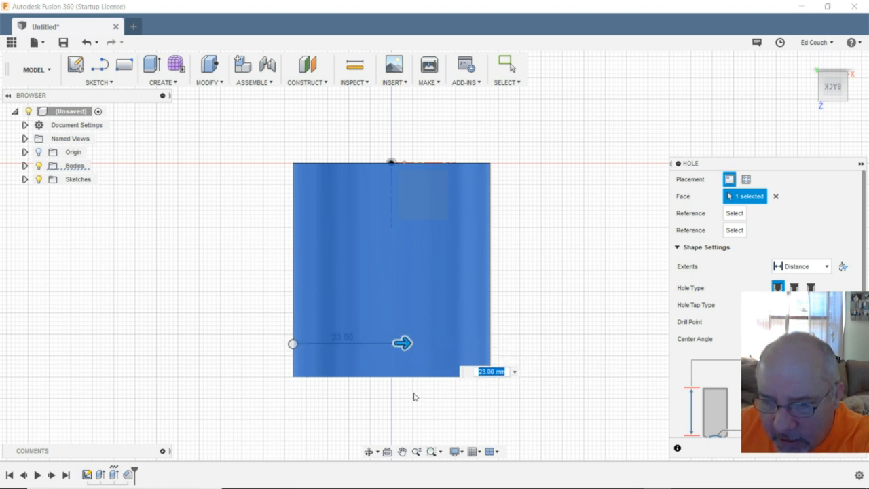
pyautogui.moveTo(328, 420)
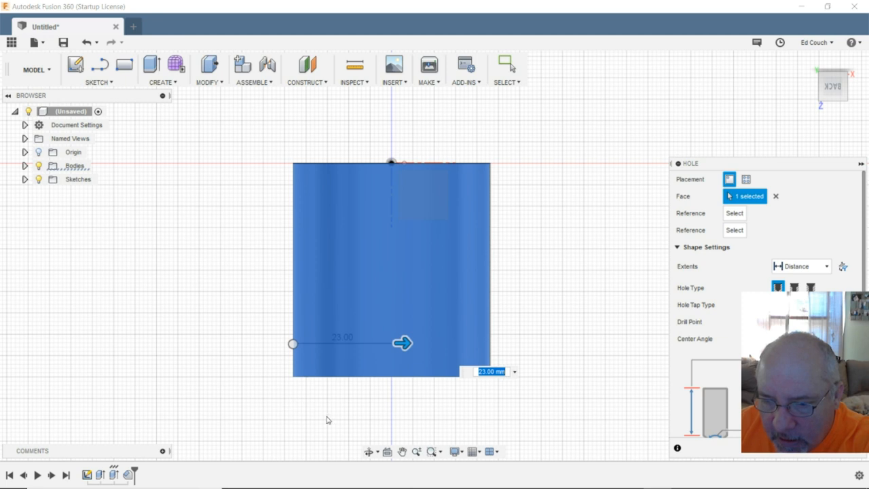
pyautogui.moveTo(327, 419)
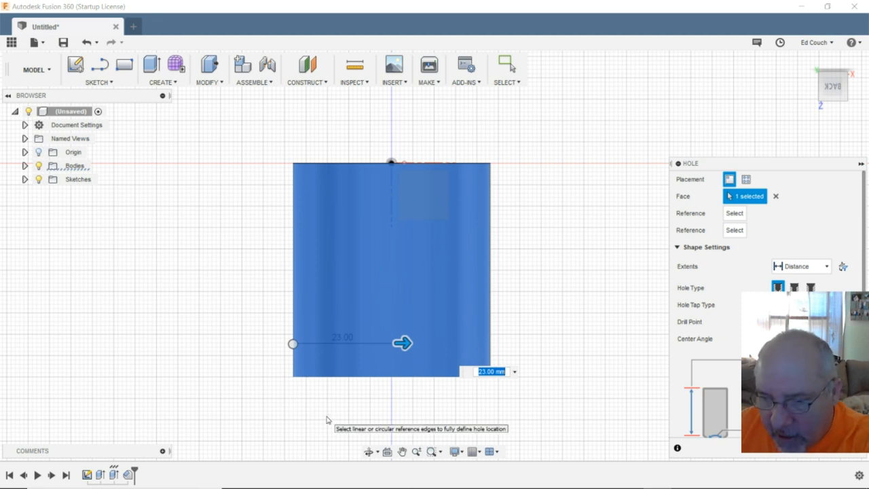
pyautogui.moveTo(440, 417)
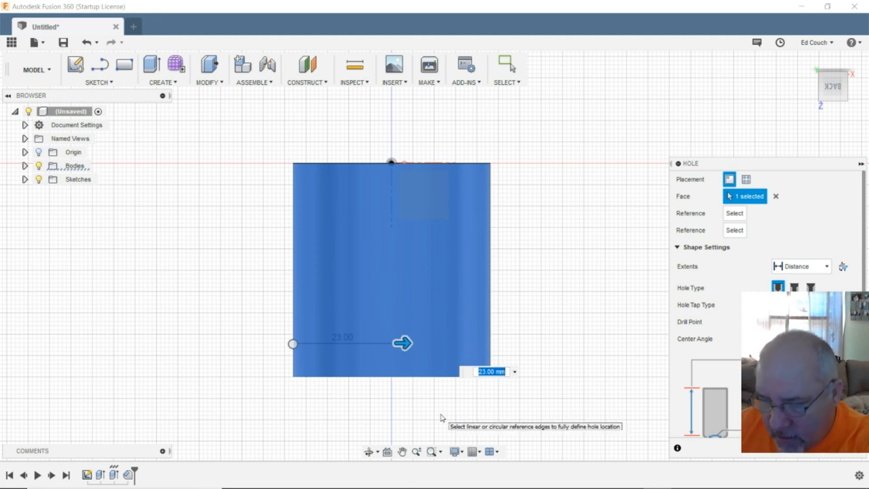
pyautogui.moveTo(294, 345)
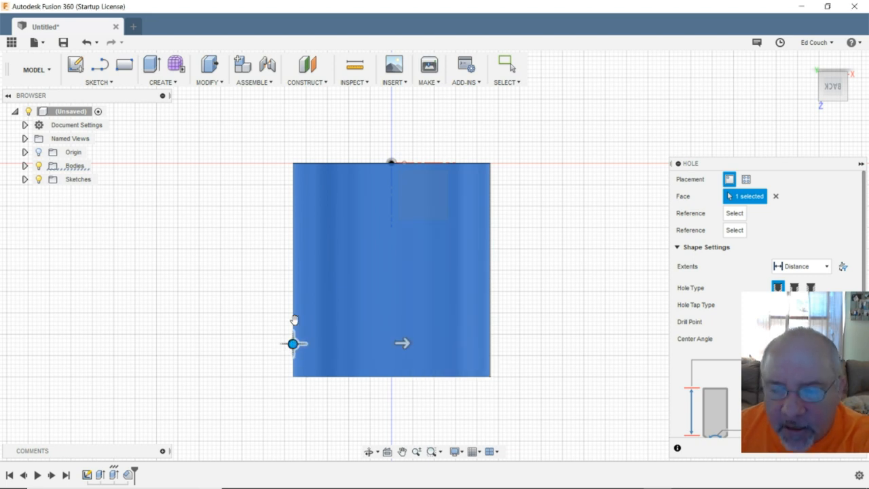
pyautogui.click(207, 69)
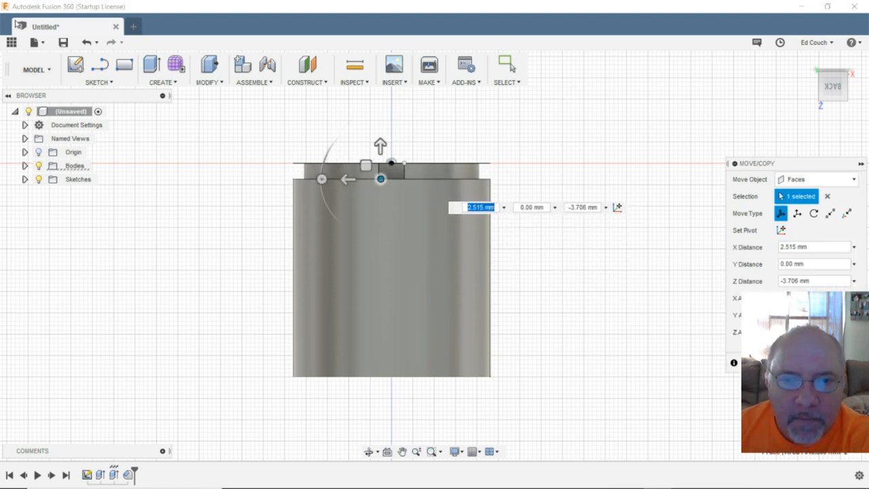
pyautogui.click(507, 65)
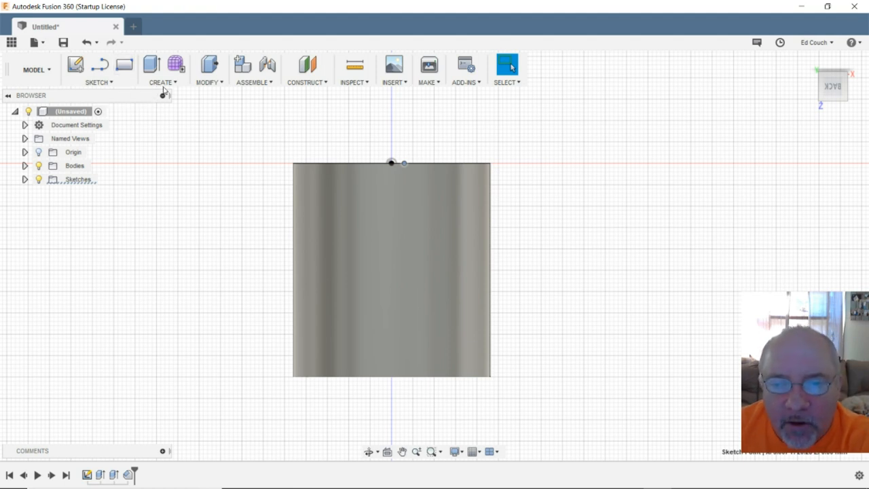
pyautogui.click(163, 70)
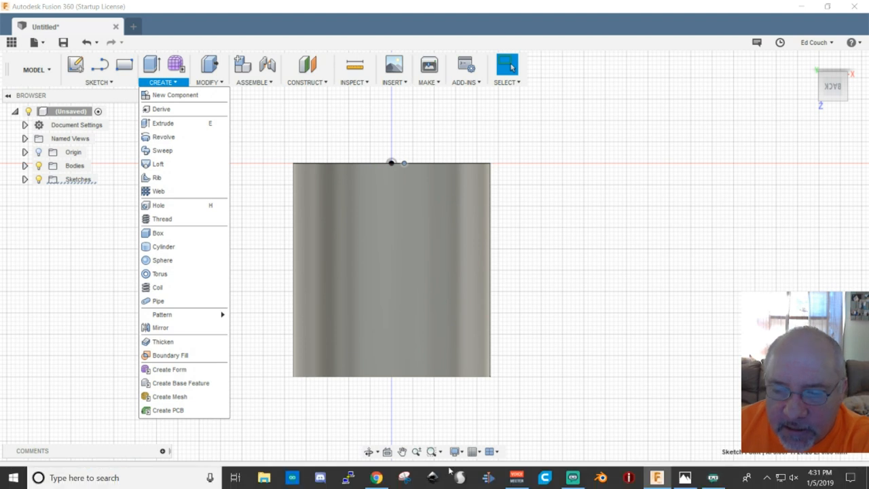
pyautogui.click(397, 335)
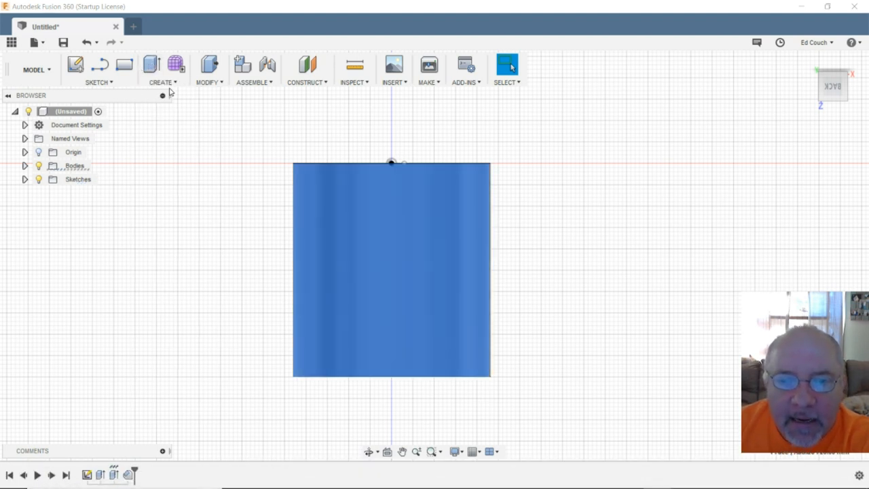
pyautogui.click(163, 68)
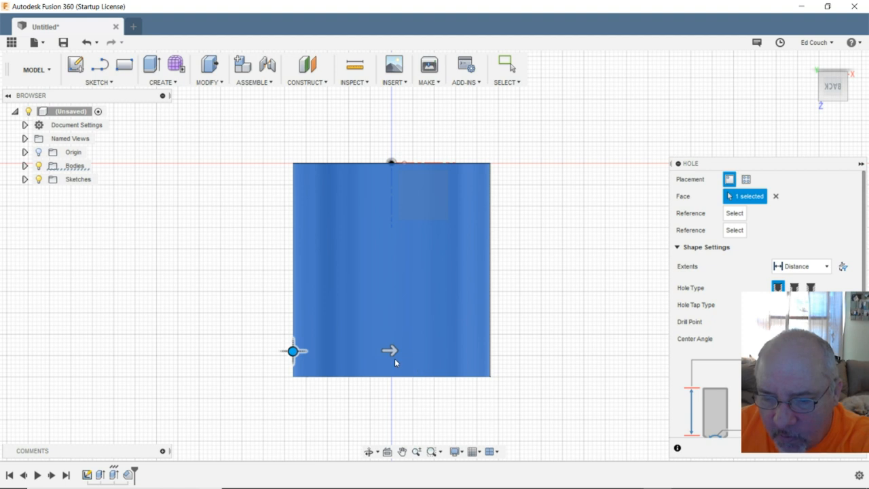
pyautogui.moveTo(430, 133)
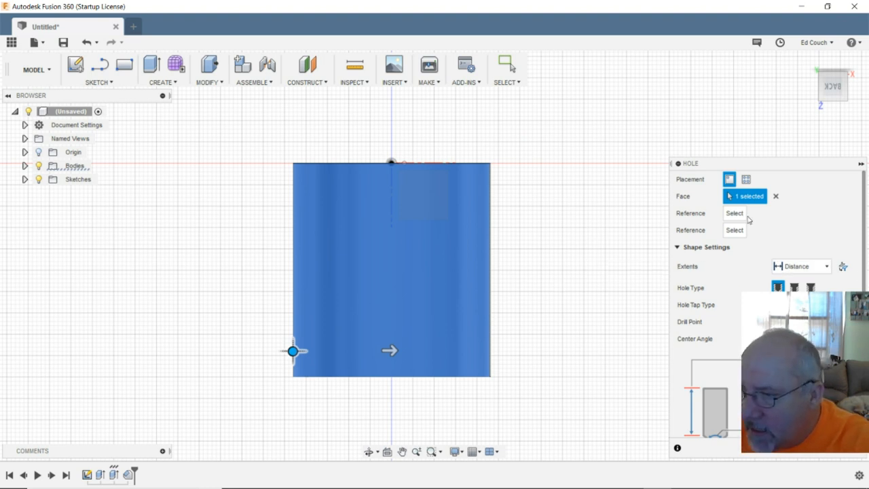
pyautogui.moveTo(754, 190)
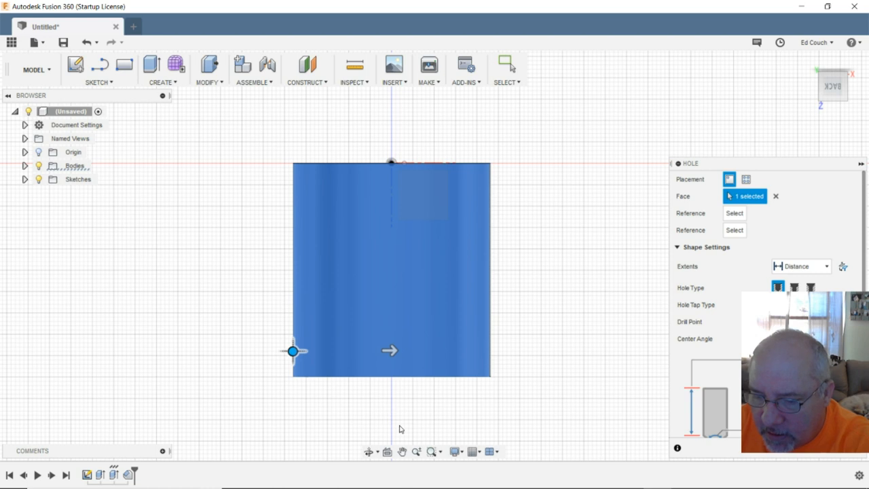
pyautogui.moveTo(171, 163)
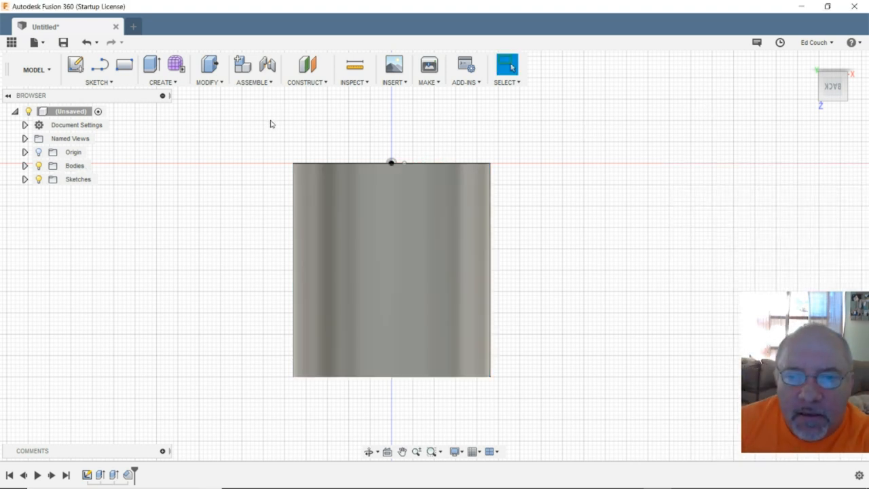
pyautogui.moveTo(210, 82)
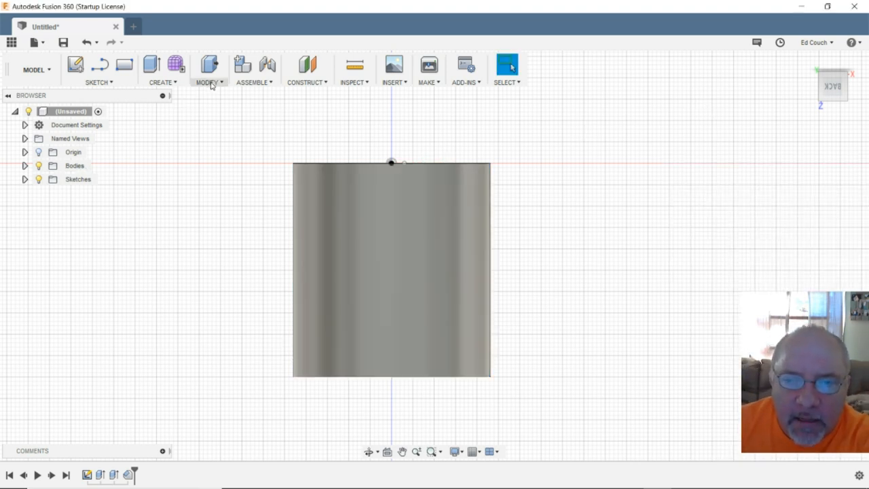
# - Place a new hole on the front face near its bottom centre
pyautogui.click(161, 71)
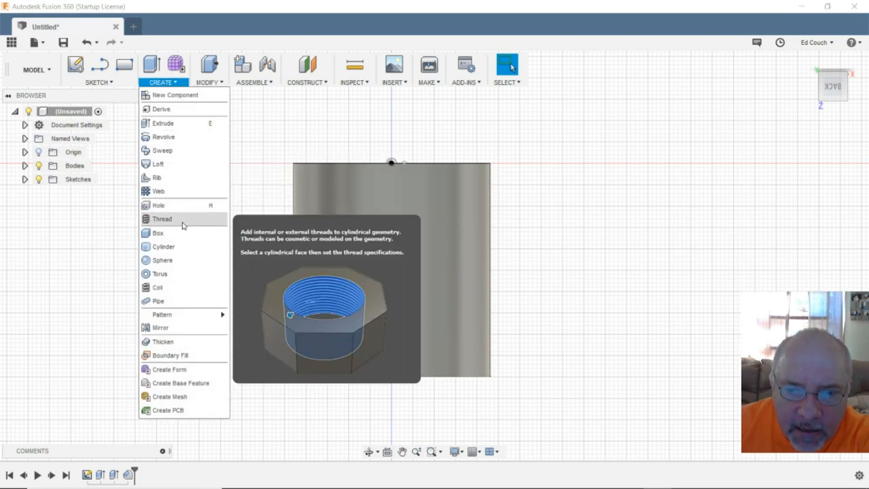
pyautogui.click(158, 205)
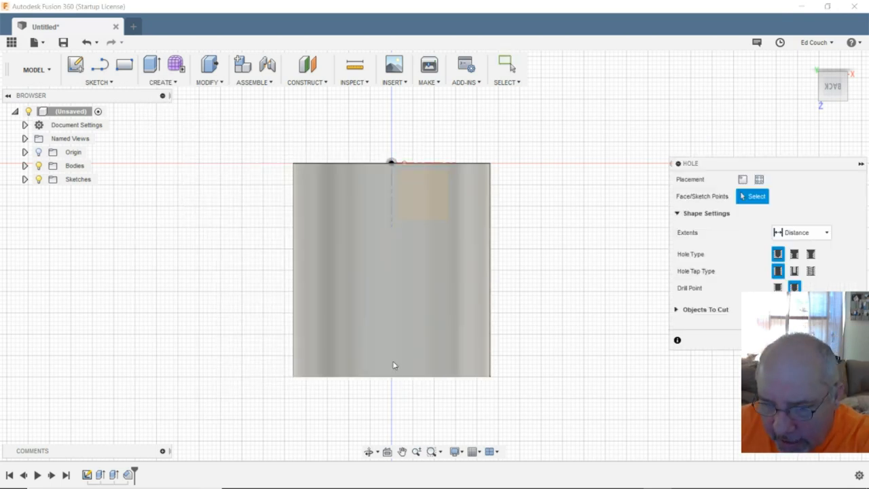
pyautogui.click(391, 354)
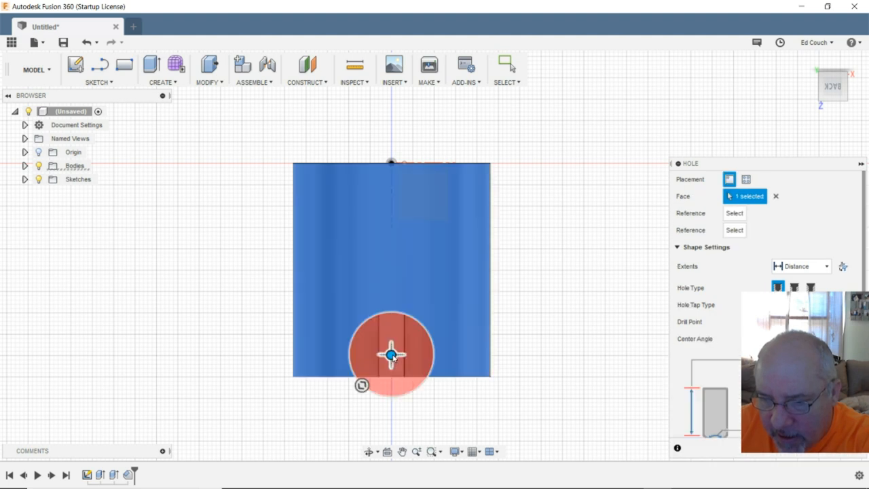
pyautogui.moveTo(392, 354)
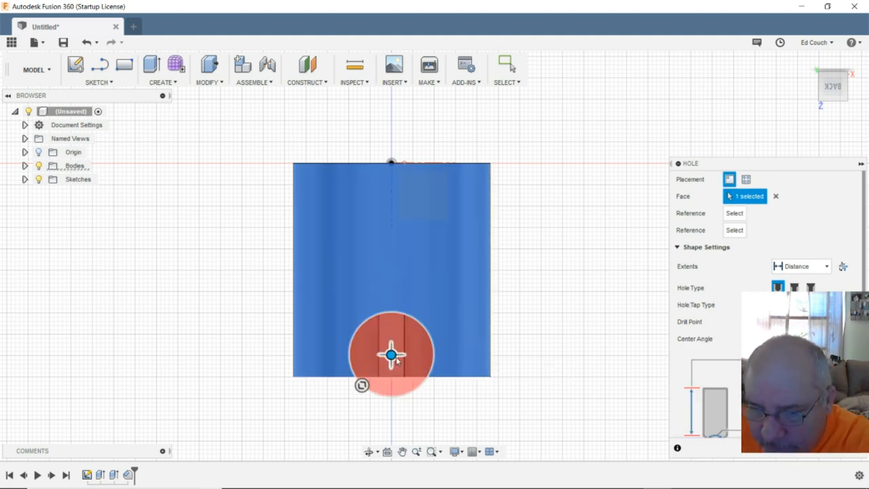
pyautogui.moveTo(342, 181)
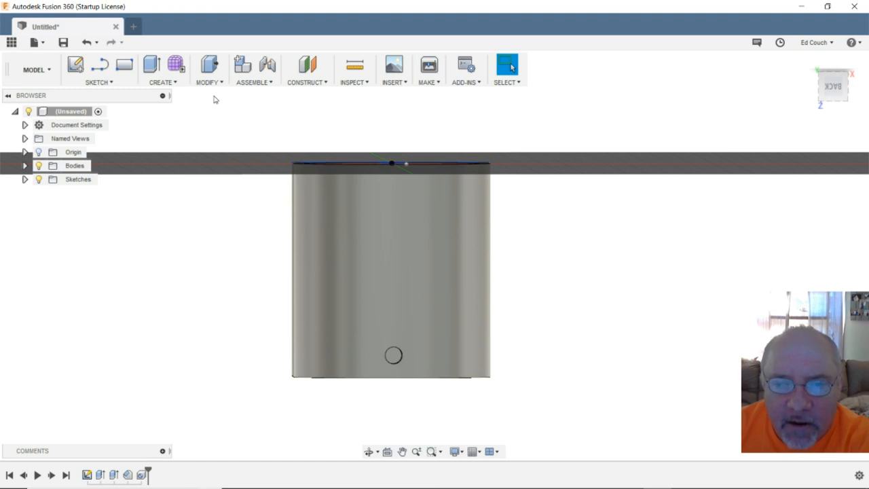
pyautogui.click(209, 70)
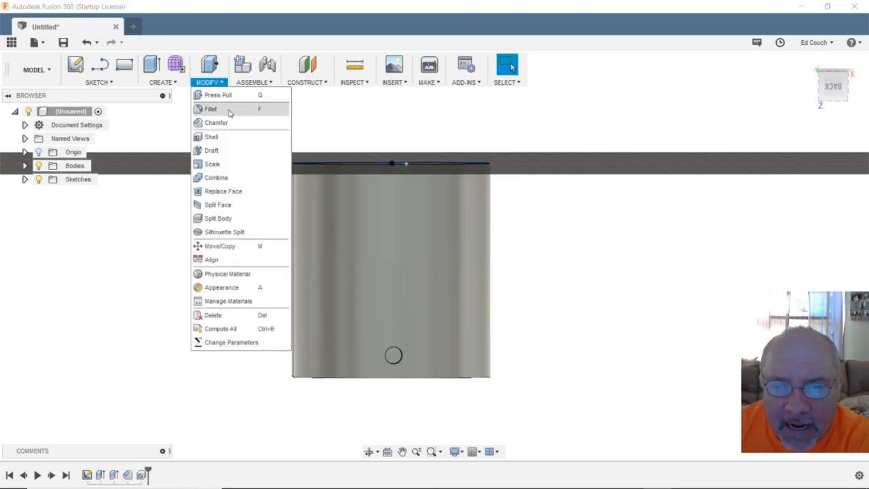
pyautogui.click(220, 245)
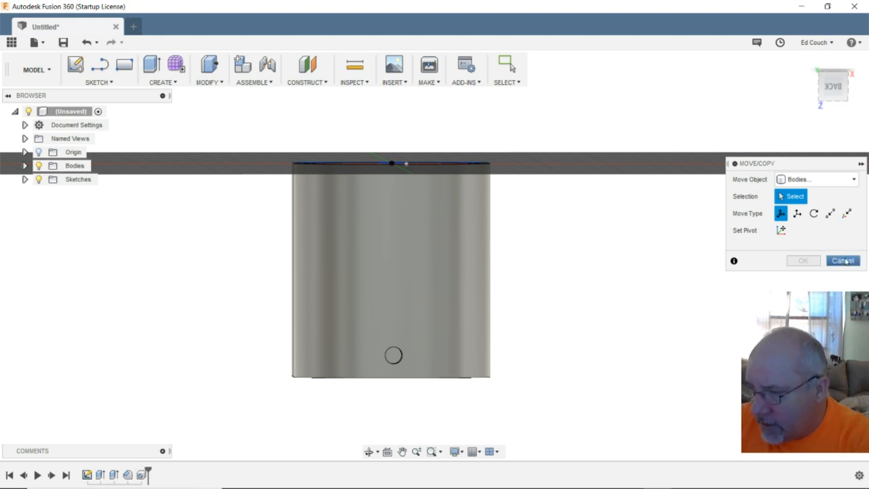
pyautogui.click(842, 260)
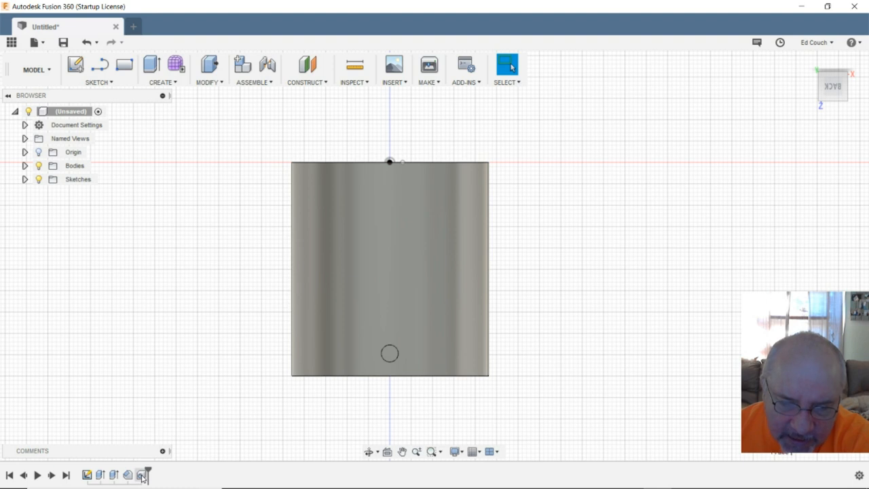
# - Reopen the latest hole feature from the timeline with Edit Feature
pyautogui.rightClick(141, 475)
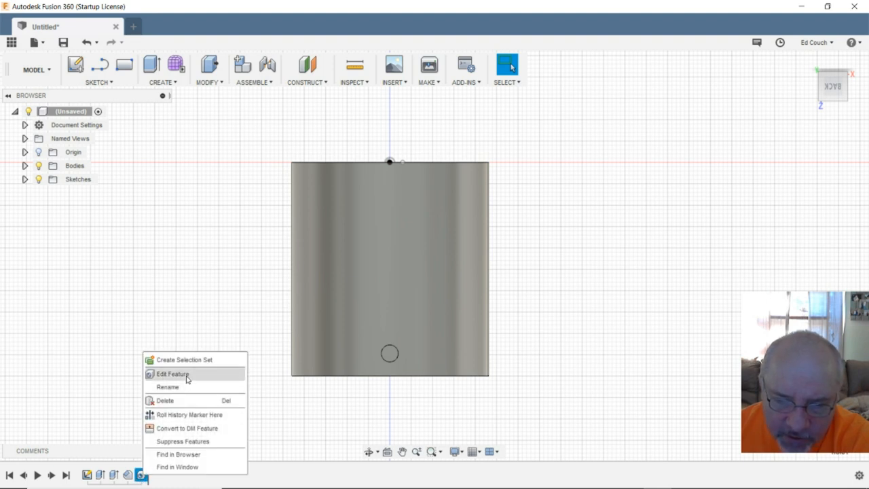
pyautogui.click(174, 374)
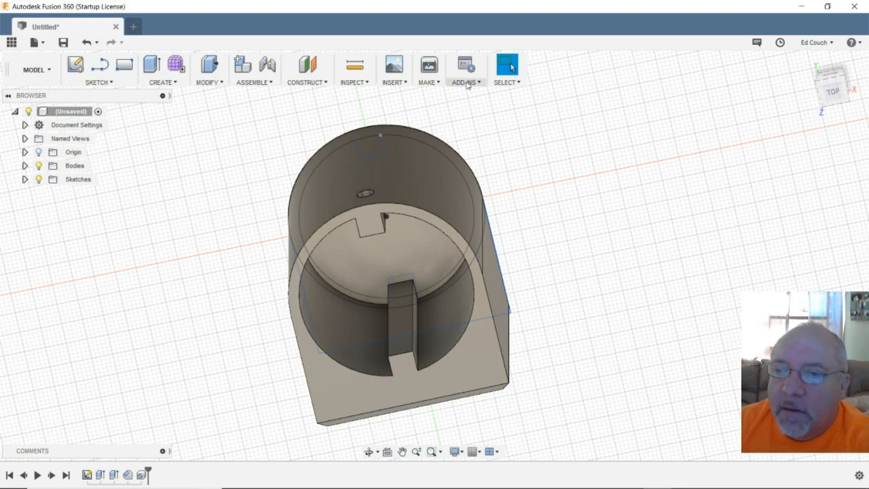
pyautogui.moveTo(465, 65)
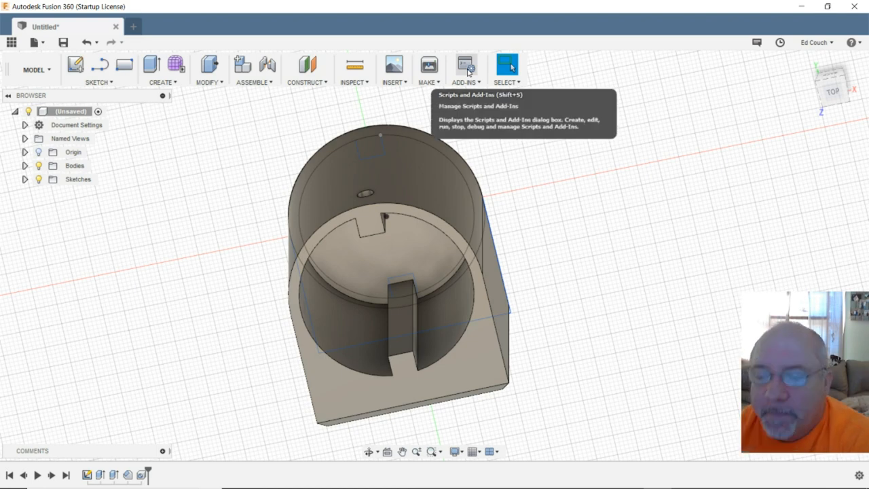
pyautogui.moveTo(718, 220)
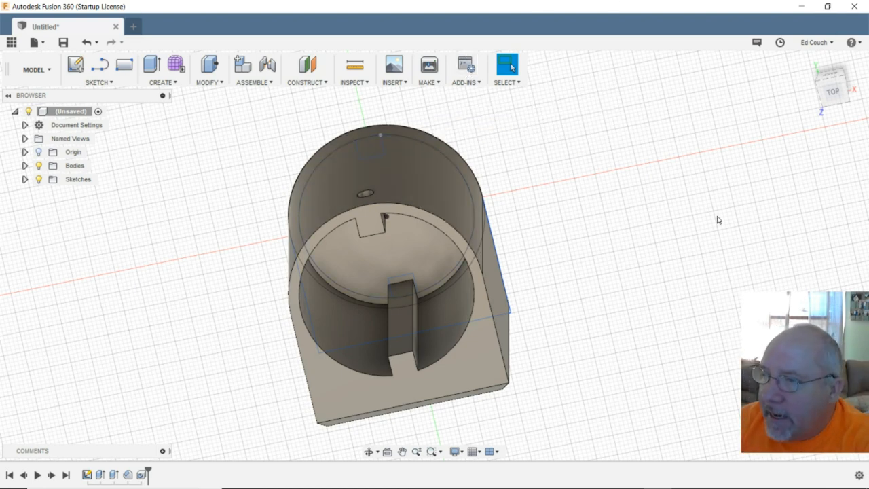